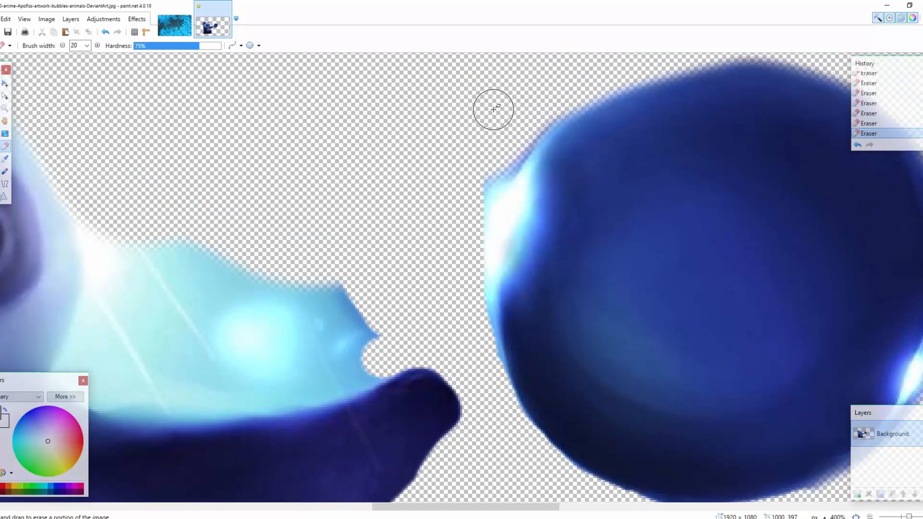
Erase leftover background along the blue bubble's left edge and the splash's pointed tip
{"action": "left_click_drag", "start_coordinate": [495, 109], "coordinate": [515, 139]}
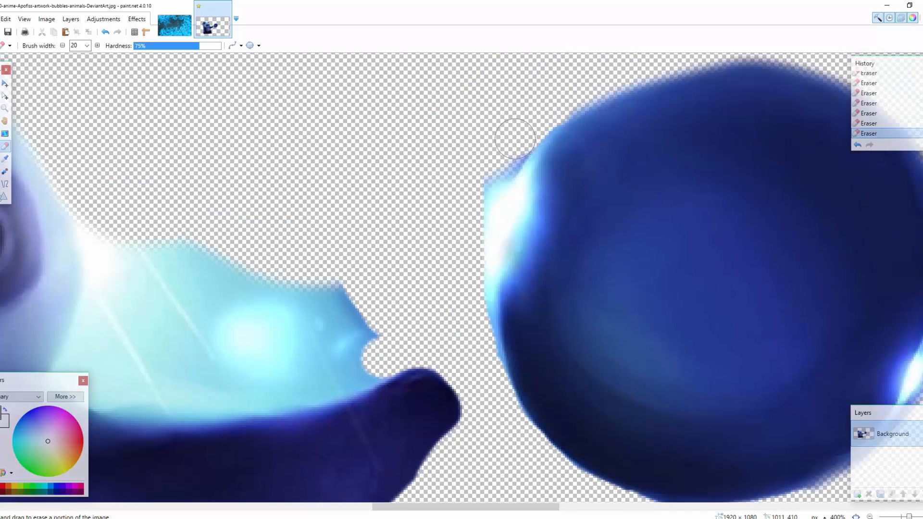
{"action": "left_click_drag", "start_coordinate": [515, 140], "coordinate": [469, 236]}
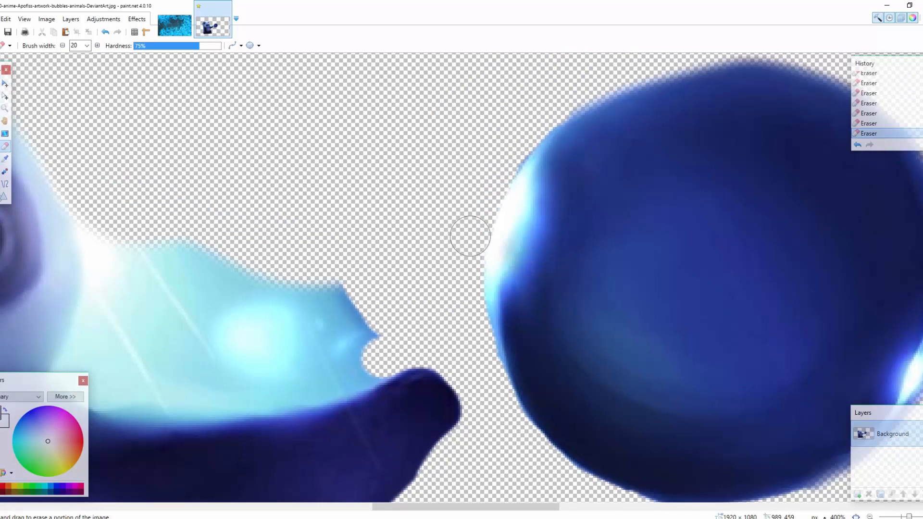
{"action": "left_click_drag", "start_coordinate": [470, 235], "coordinate": [396, 308]}
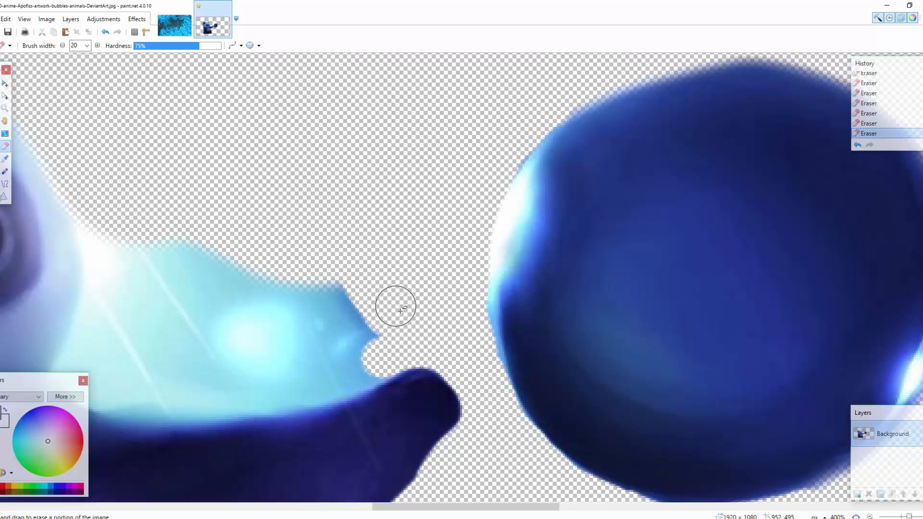
{"action": "left_click_drag", "start_coordinate": [396, 307], "coordinate": [321, 278]}
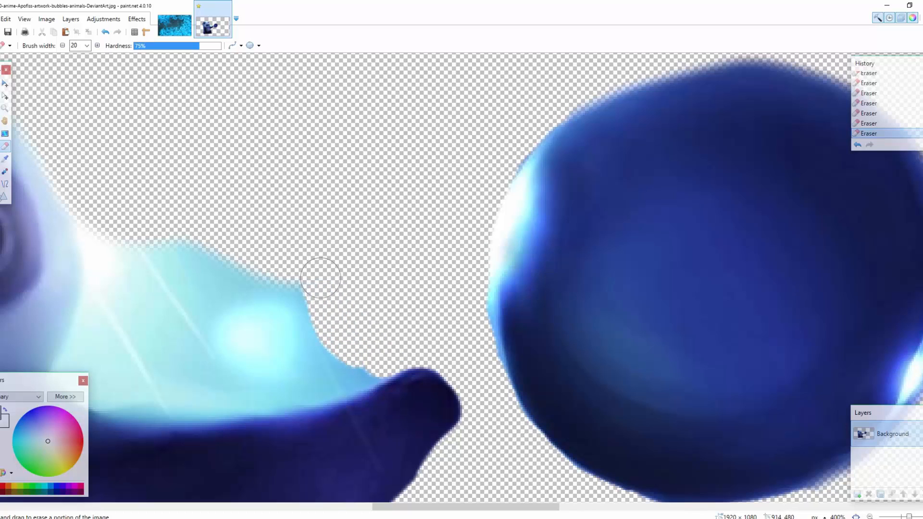
{"action": "left_click_drag", "start_coordinate": [321, 278], "coordinate": [152, 245]}
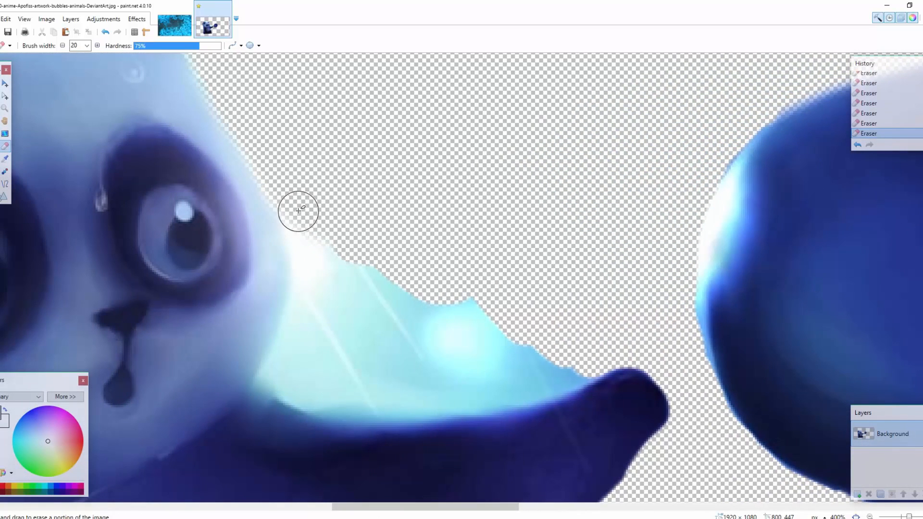
Erase the splash remnants hugging the panda's cheek outline and just below it
{"action": "left_click_drag", "start_coordinate": [298, 211], "coordinate": [312, 259]}
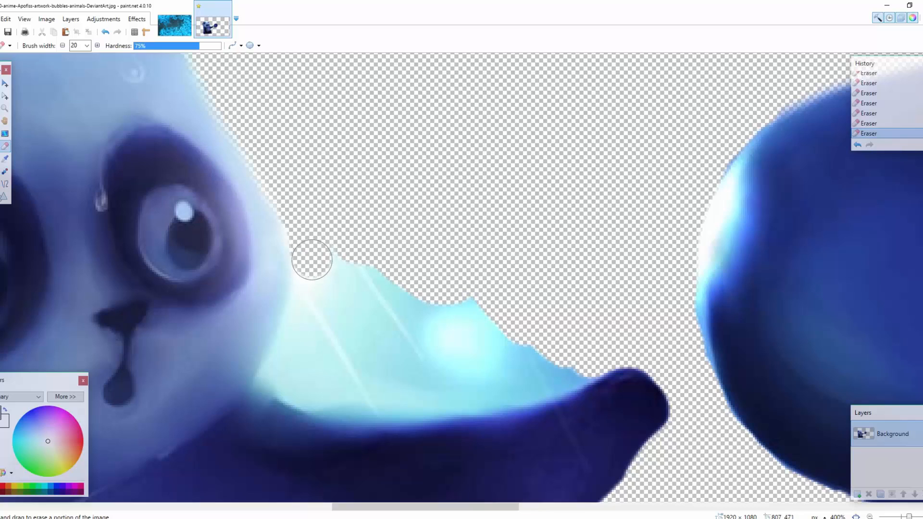
{"action": "left_click_drag", "start_coordinate": [312, 260], "coordinate": [304, 247]}
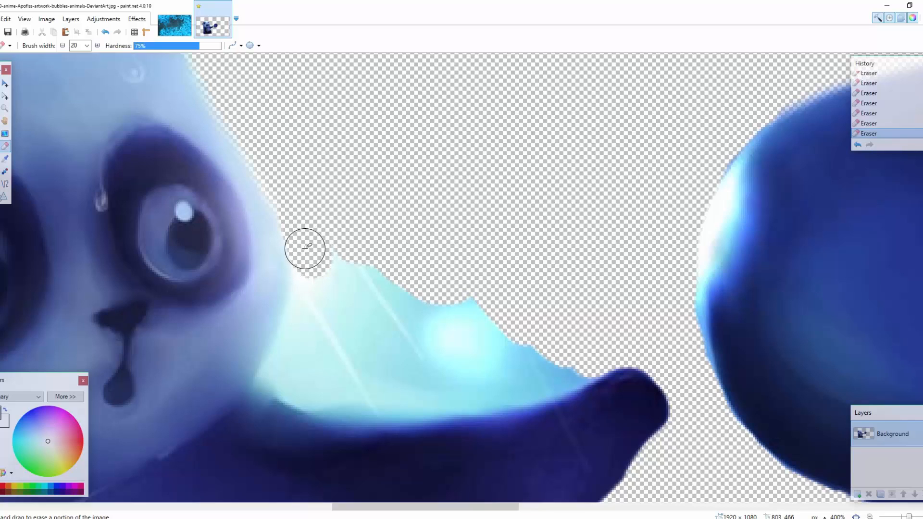
{"action": "left_click_drag", "start_coordinate": [305, 248], "coordinate": [325, 278]}
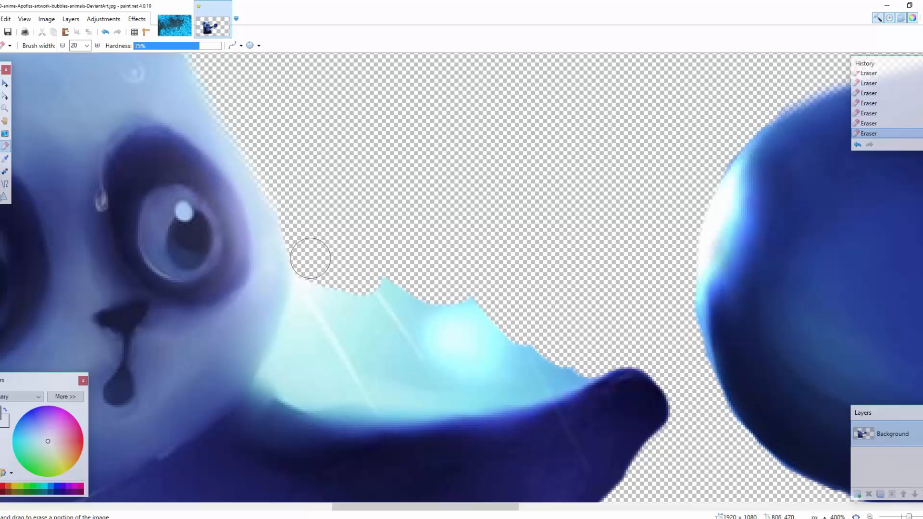
{"action": "left_click_drag", "start_coordinate": [311, 259], "coordinate": [313, 287]}
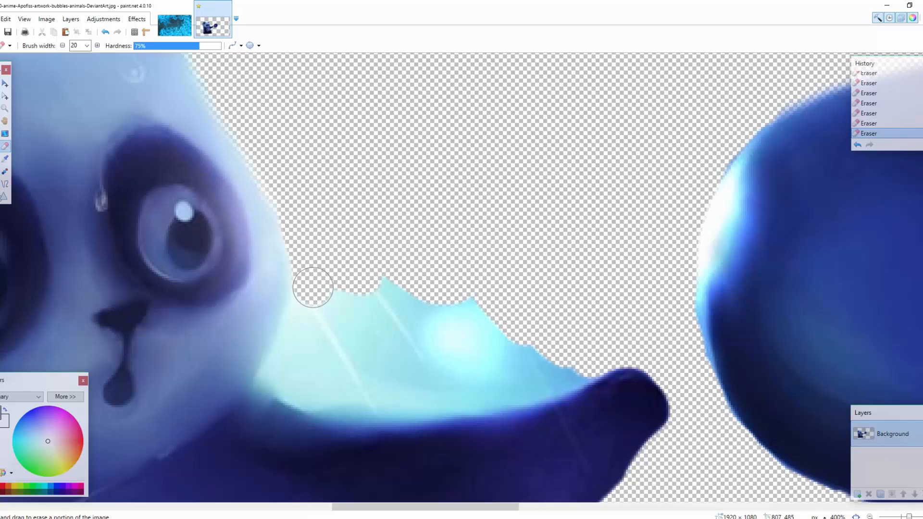
{"action": "left_click_drag", "start_coordinate": [313, 286], "coordinate": [320, 301]}
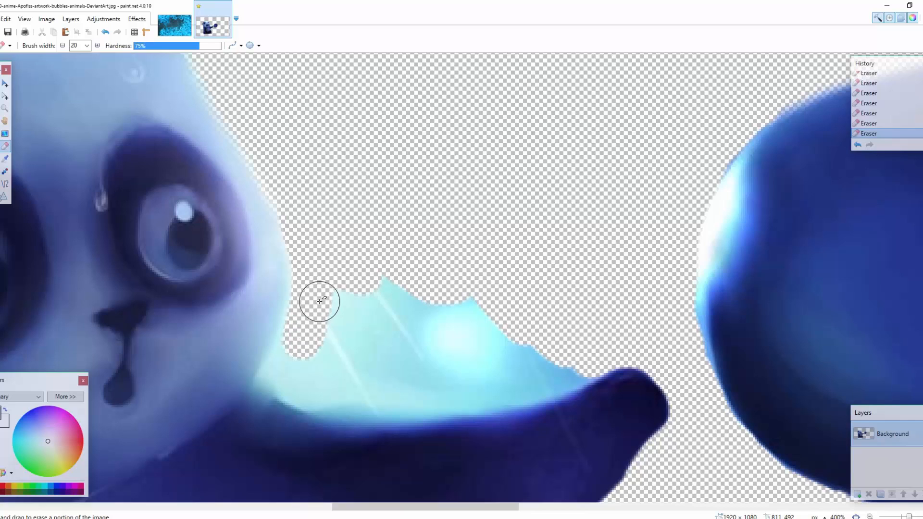
{"action": "left_click_drag", "start_coordinate": [320, 301], "coordinate": [324, 341]}
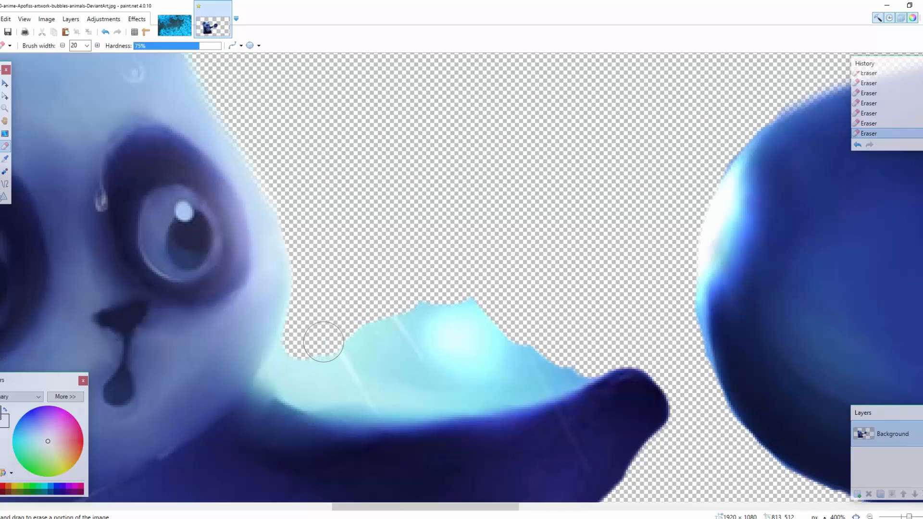
Erase the splash's right end down to the dark shape's upper edge and beside the cheek
{"action": "left_click_drag", "start_coordinate": [322, 342], "coordinate": [356, 319]}
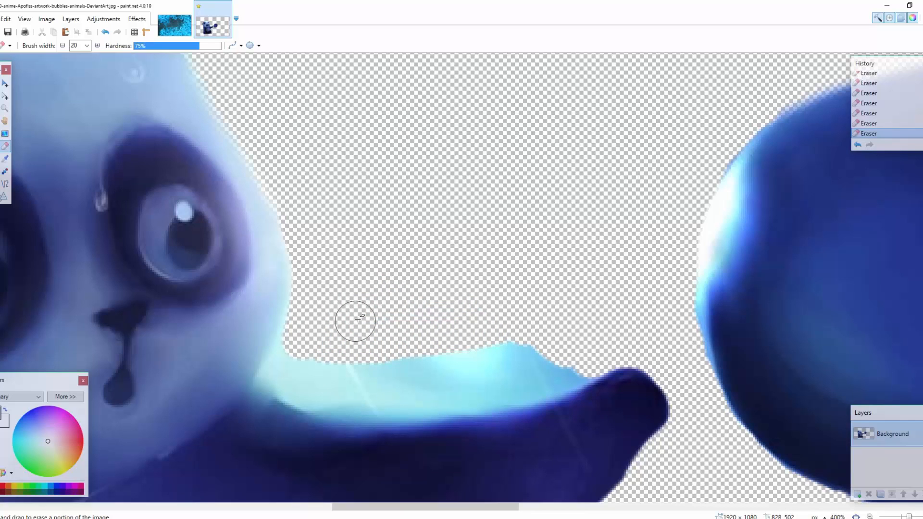
{"action": "left_click_drag", "start_coordinate": [359, 319], "coordinate": [556, 377]}
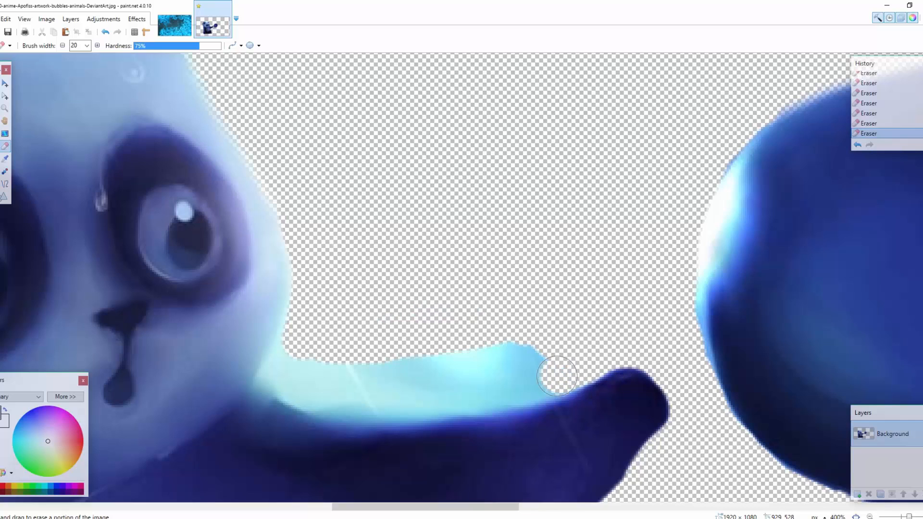
{"action": "left_click_drag", "start_coordinate": [556, 377], "coordinate": [542, 378]}
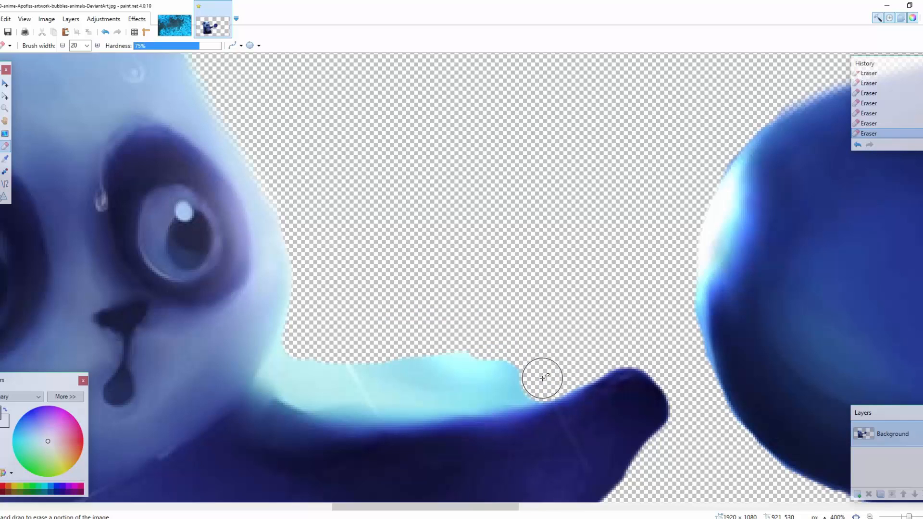
{"action": "left_click_drag", "start_coordinate": [542, 378], "coordinate": [502, 392]}
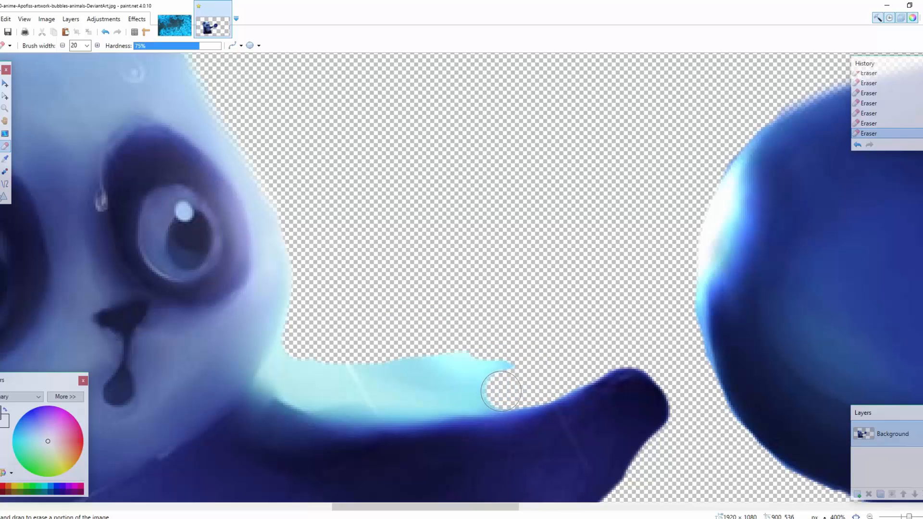
{"action": "left_click_drag", "start_coordinate": [506, 392], "coordinate": [492, 373]}
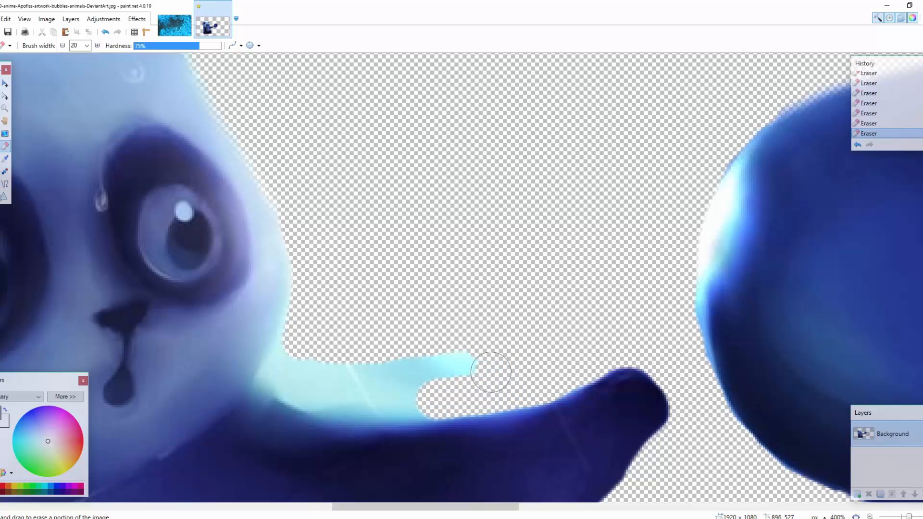
{"action": "left_click_drag", "start_coordinate": [491, 371], "coordinate": [333, 362]}
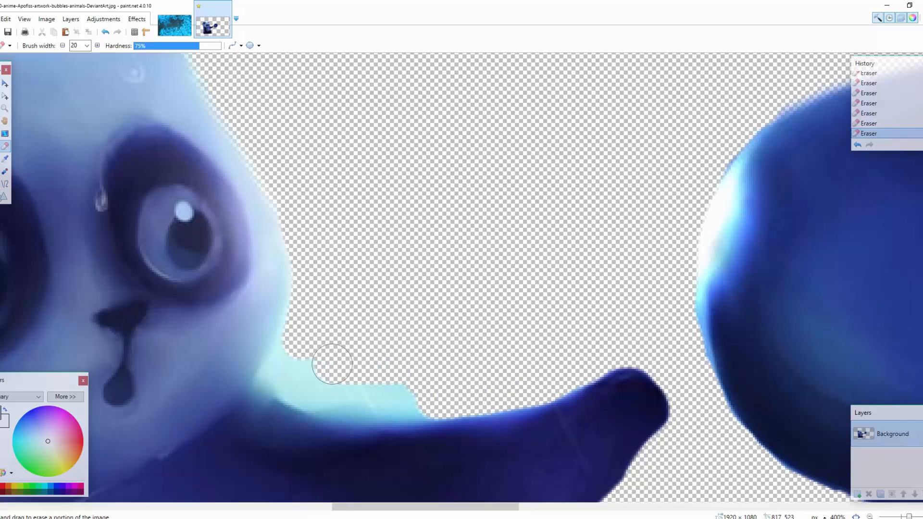
{"action": "left_click_drag", "start_coordinate": [332, 365], "coordinate": [294, 351]}
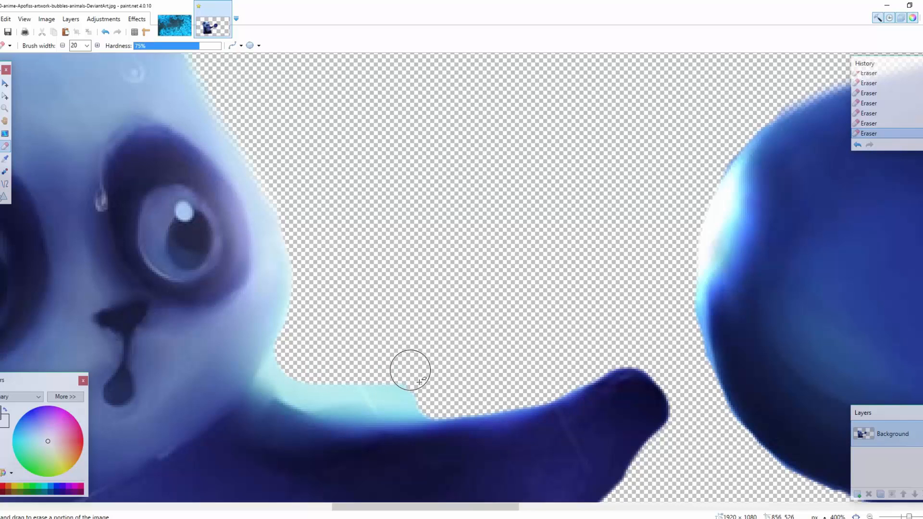
{"action": "left_click_drag", "start_coordinate": [417, 371], "coordinate": [407, 399]}
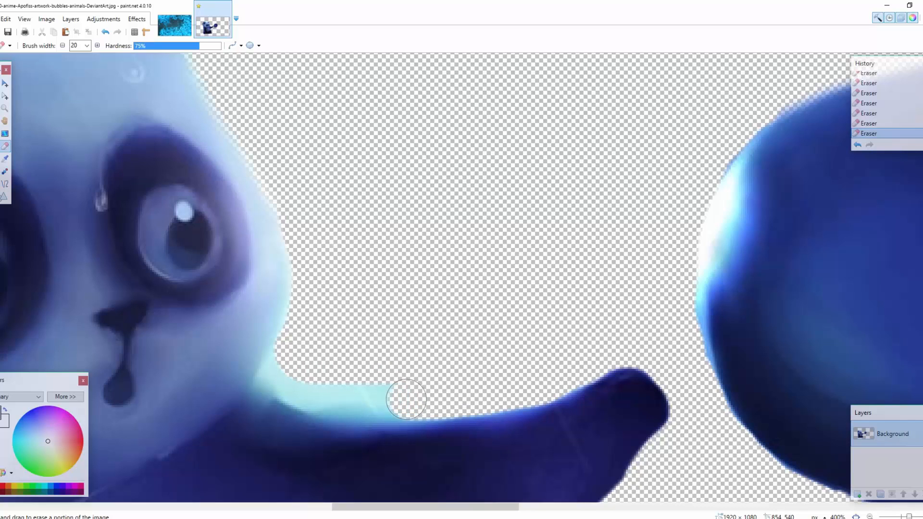
{"action": "left_click_drag", "start_coordinate": [407, 399], "coordinate": [530, 385]}
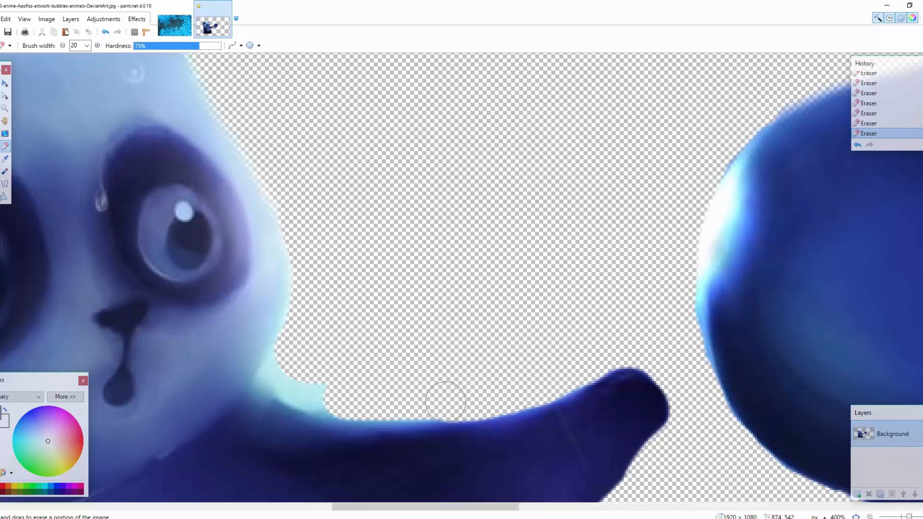
{"action": "left_click_drag", "start_coordinate": [444, 402], "coordinate": [303, 380]}
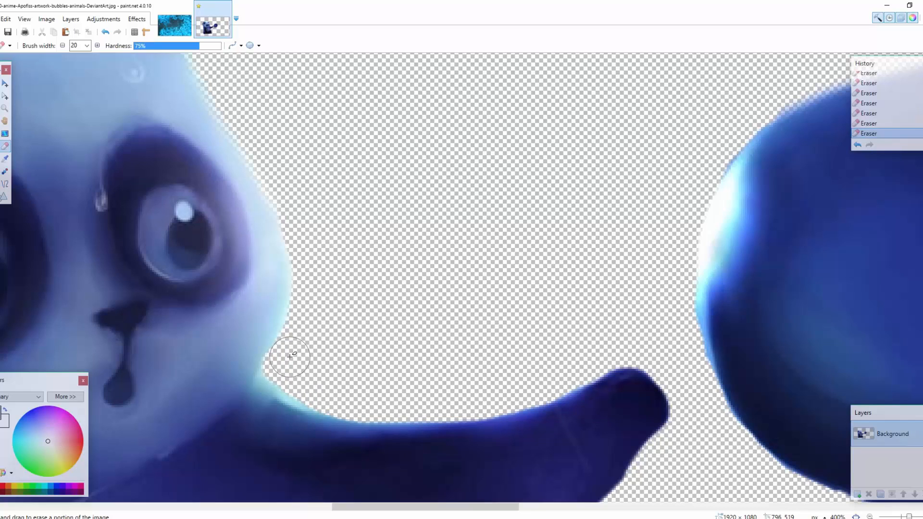
{"action": "left_click_drag", "start_coordinate": [291, 357], "coordinate": [343, 398]}
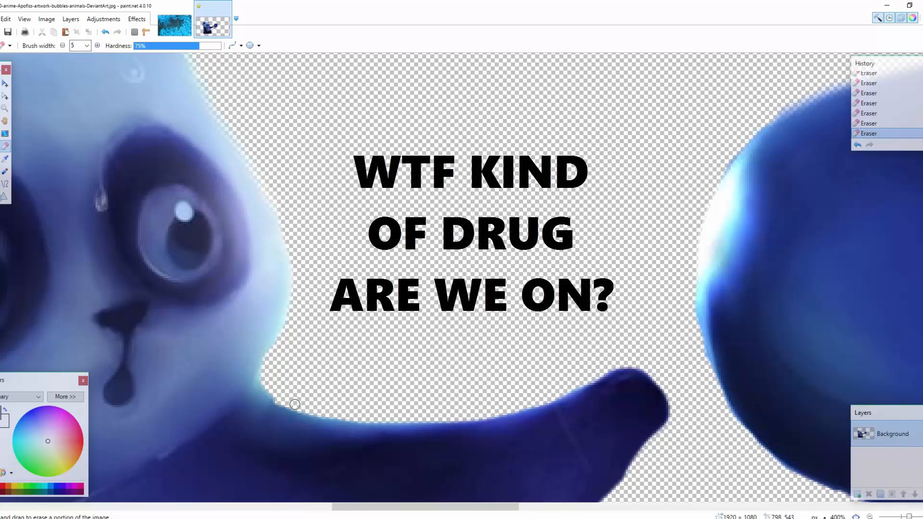
Drag a width-5 Eraser along the lower cheek edge against the dark shape
{"action": "left_click_drag", "start_coordinate": [294, 404], "coordinate": [260, 383]}
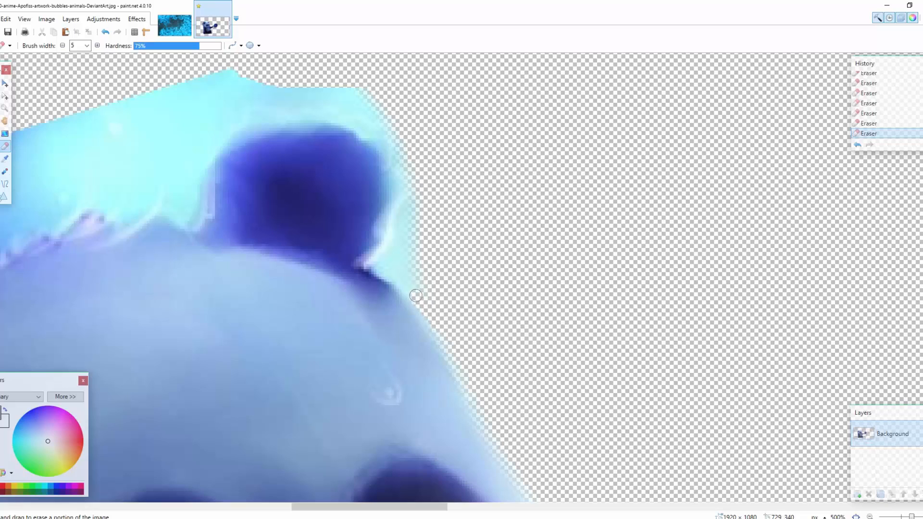
Erase pale background along the head's right edge, below the ear and beside it
{"action": "left_click_drag", "start_coordinate": [415, 296], "coordinate": [380, 265]}
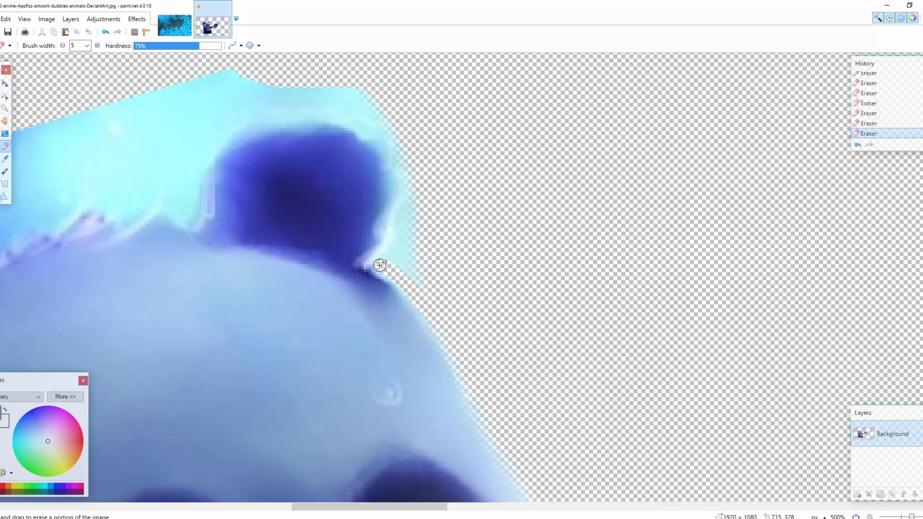
{"action": "left_click_drag", "start_coordinate": [379, 265], "coordinate": [407, 204]}
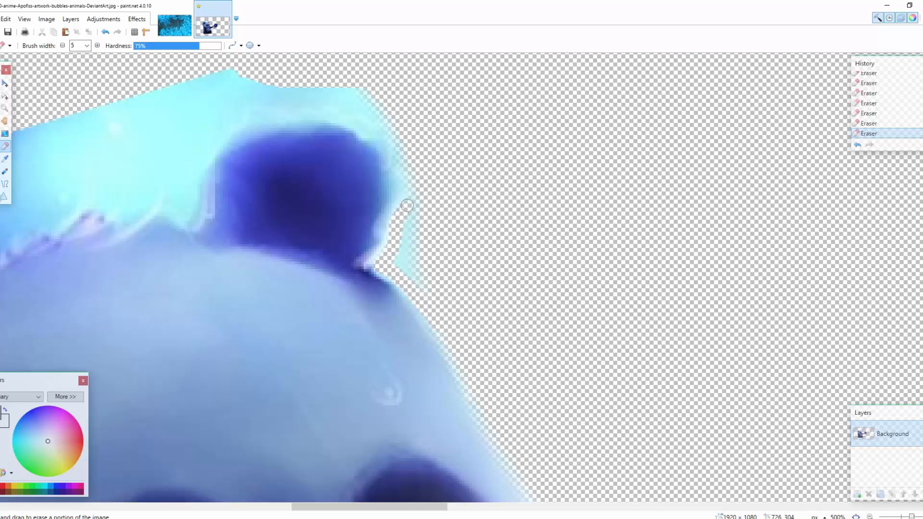
{"action": "left_click_drag", "start_coordinate": [406, 204], "coordinate": [418, 239]}
{"action": "type", "text": "20"}
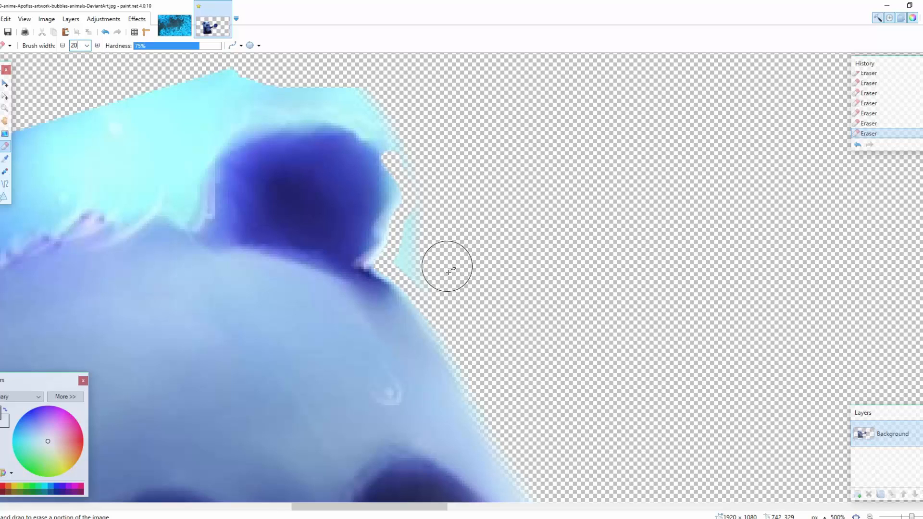
{"action": "left_click_drag", "start_coordinate": [448, 268], "coordinate": [421, 262]}
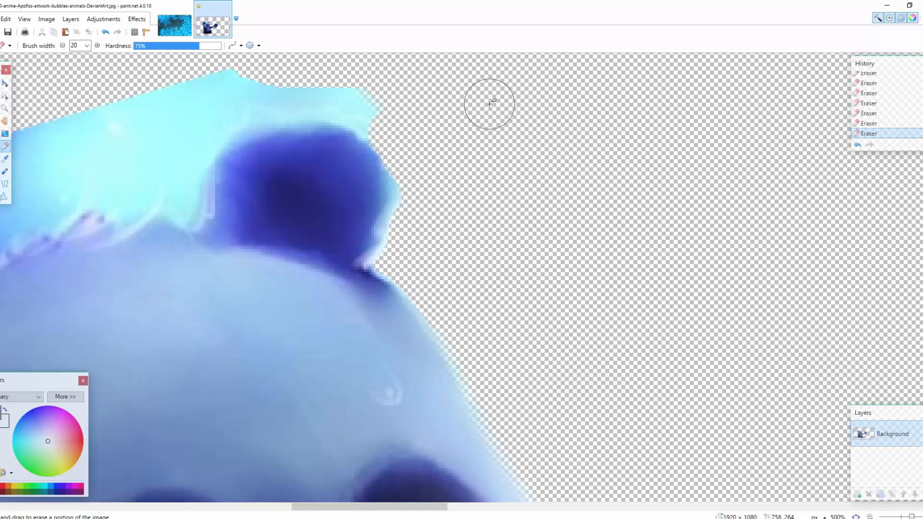
{"action": "mouse_move", "coordinate": [475, 146]}
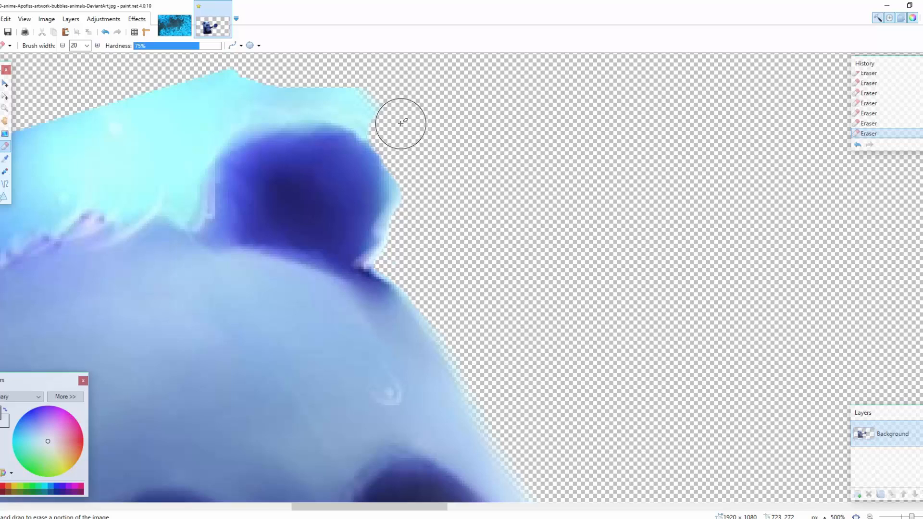
Erase the pale blue background above the ear and along the head's top outline
{"action": "left_click_drag", "start_coordinate": [401, 123], "coordinate": [382, 115]}
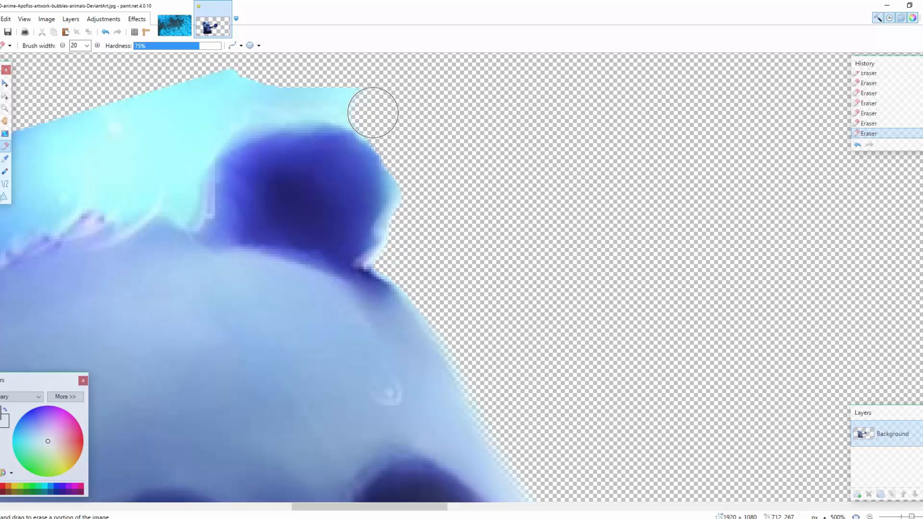
{"action": "left_click_drag", "start_coordinate": [373, 112], "coordinate": [286, 83]}
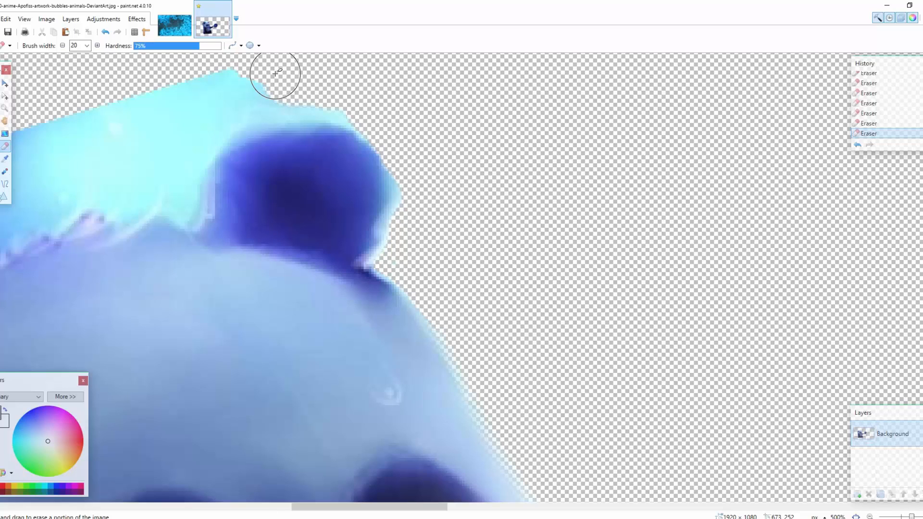
{"action": "left_click_drag", "start_coordinate": [277, 73], "coordinate": [385, 124]}
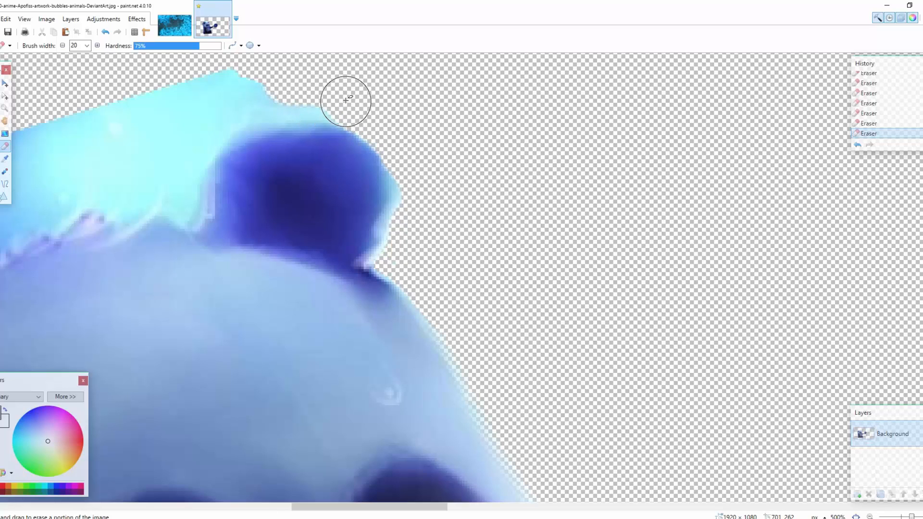
{"action": "left_click_drag", "start_coordinate": [346, 100], "coordinate": [286, 105]}
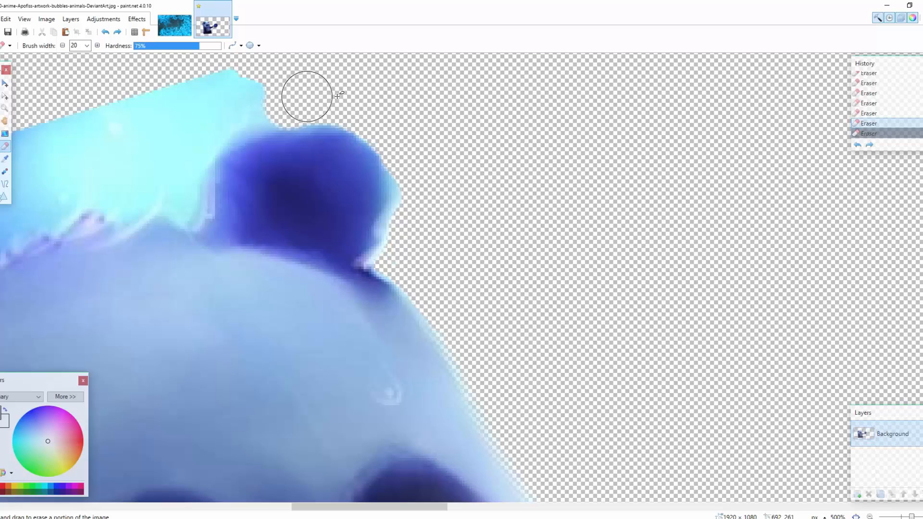
{"action": "left_click_drag", "start_coordinate": [306, 96], "coordinate": [228, 110]}
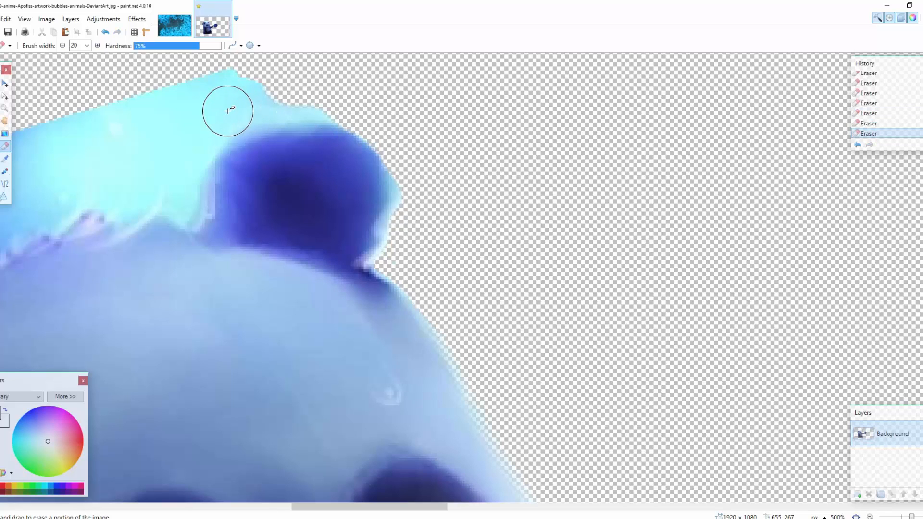
{"action": "left_click_drag", "start_coordinate": [230, 110], "coordinate": [284, 98]}
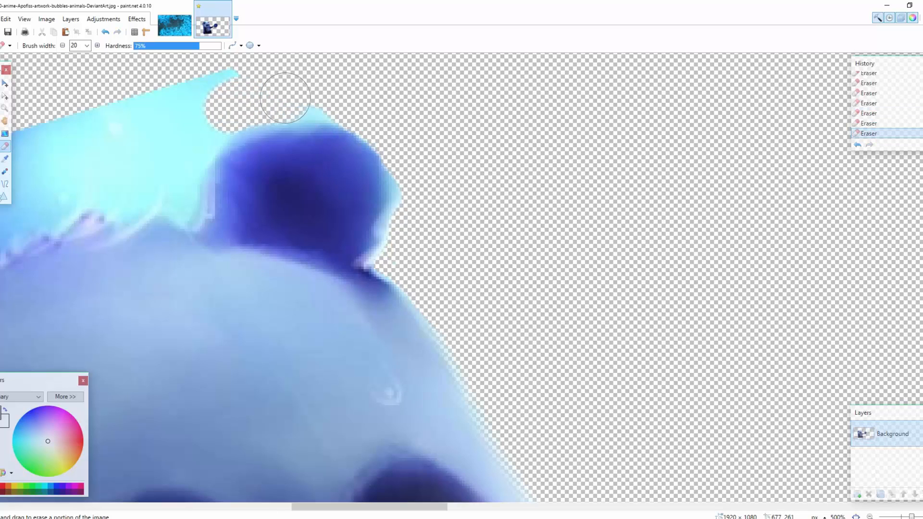
{"action": "left_click_drag", "start_coordinate": [283, 97], "coordinate": [105, 106]}
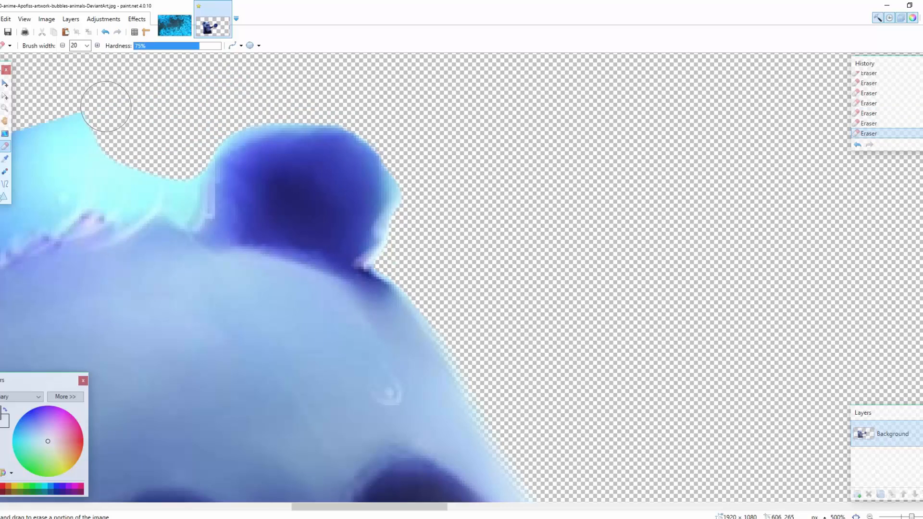
{"action": "left_click_drag", "start_coordinate": [106, 105], "coordinate": [166, 158]}
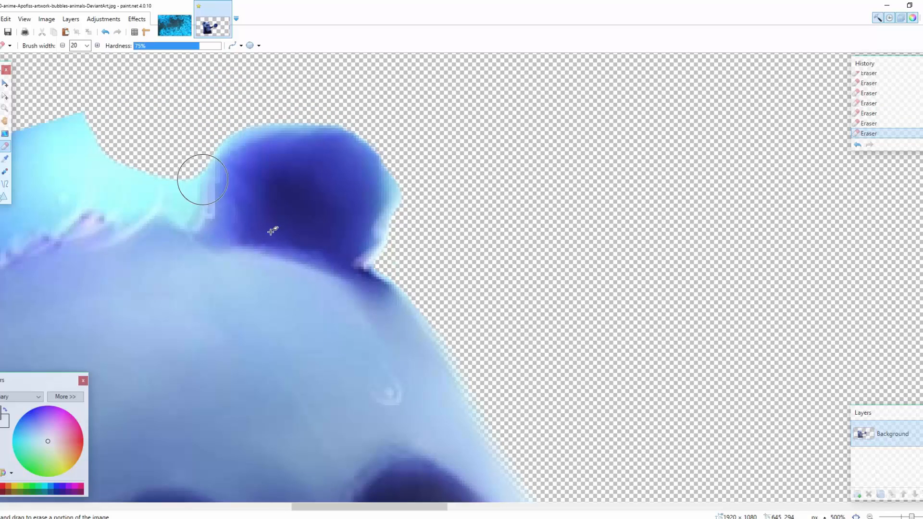
{"action": "left_click_drag", "start_coordinate": [270, 230], "coordinate": [406, 177]}
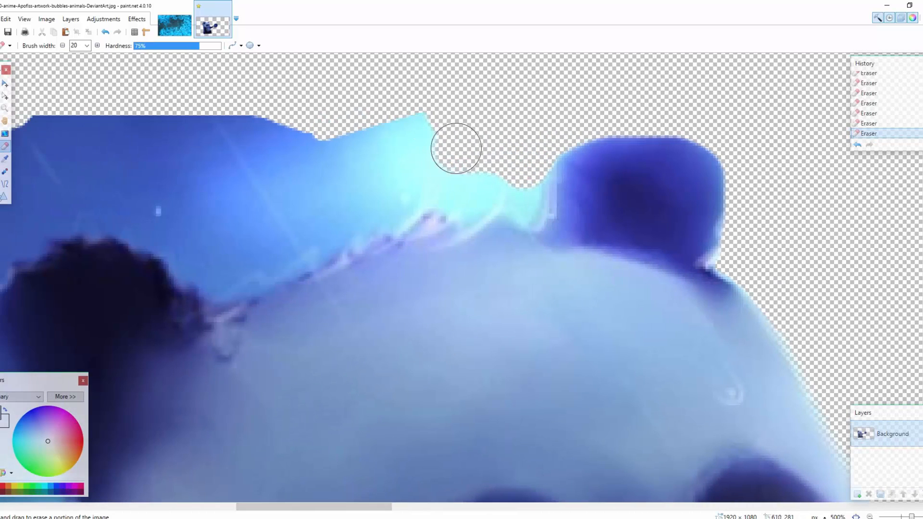
Paint out the blue arc and background notch beside the other dark ear
{"action": "left_click_drag", "start_coordinate": [457, 149], "coordinate": [215, 126]}
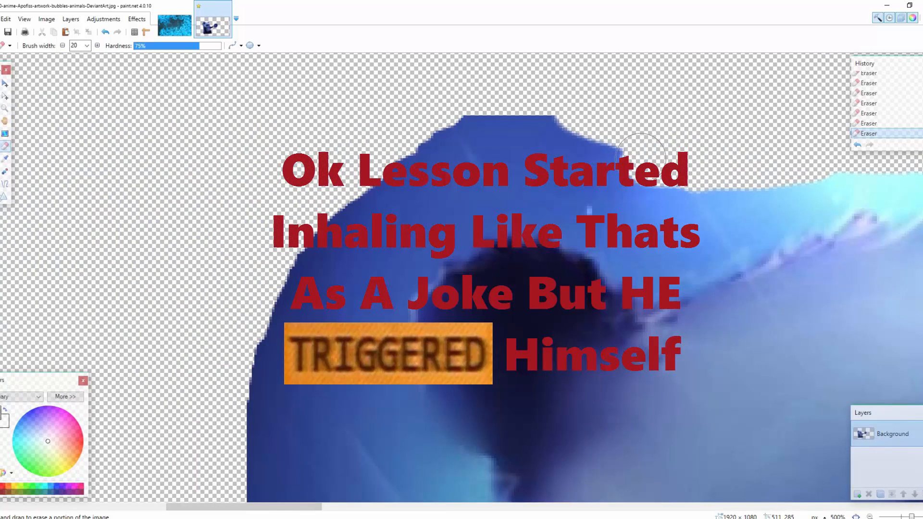
{"action": "left_click_drag", "start_coordinate": [642, 160], "coordinate": [291, 295]}
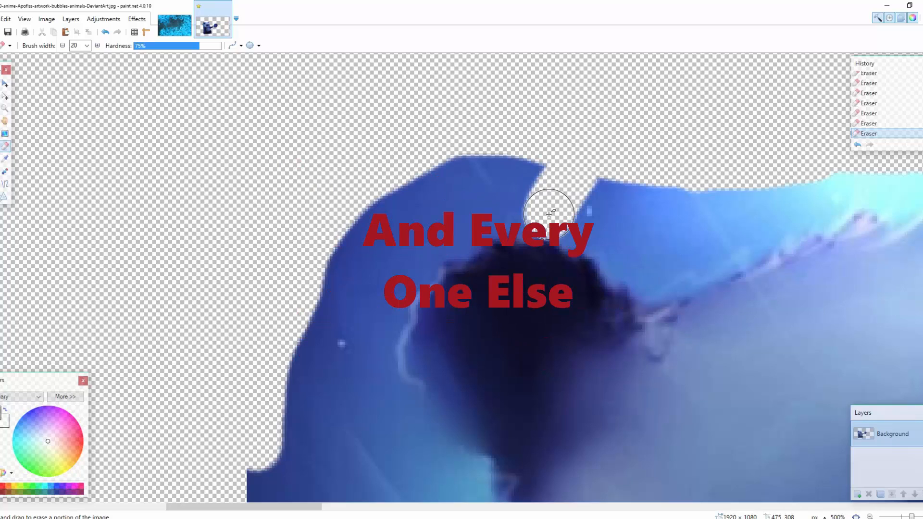
{"action": "left_click_drag", "start_coordinate": [551, 212], "coordinate": [453, 244]}
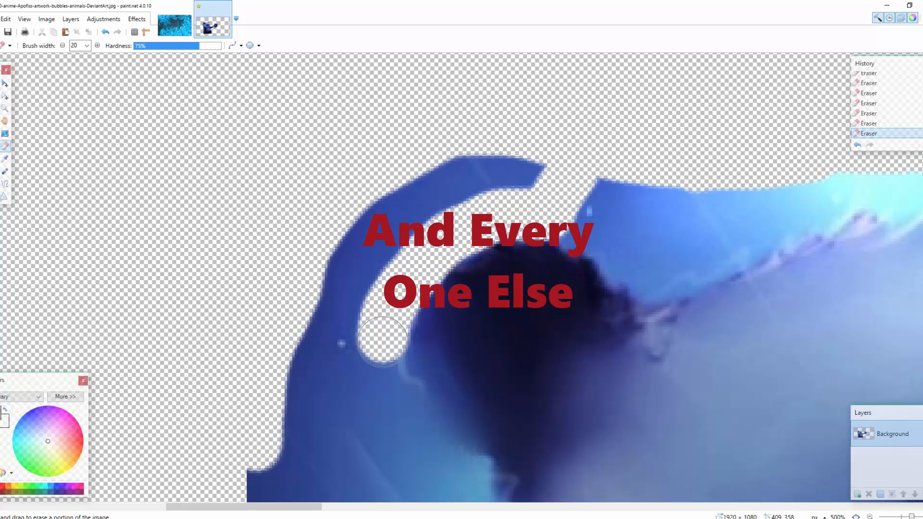
{"action": "left_click_drag", "start_coordinate": [382, 341], "coordinate": [230, 335]}
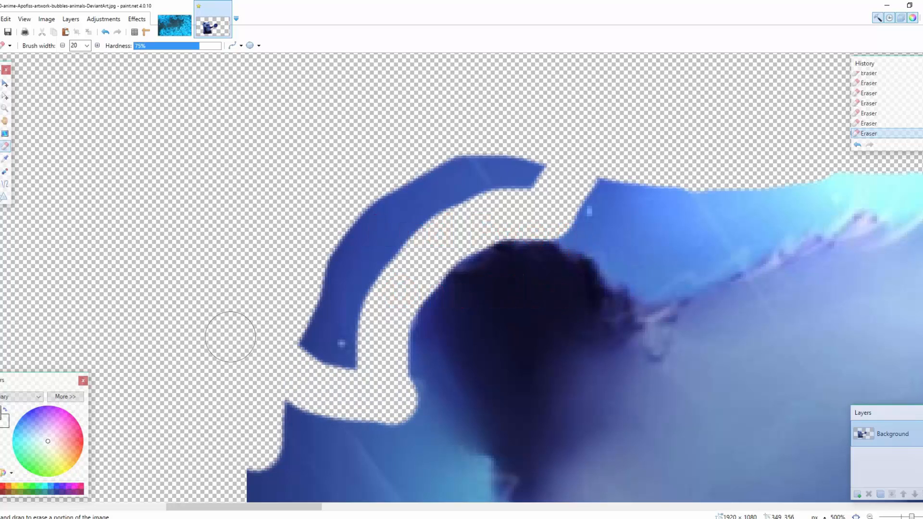
{"action": "left_click_drag", "start_coordinate": [230, 335], "coordinate": [341, 242]}
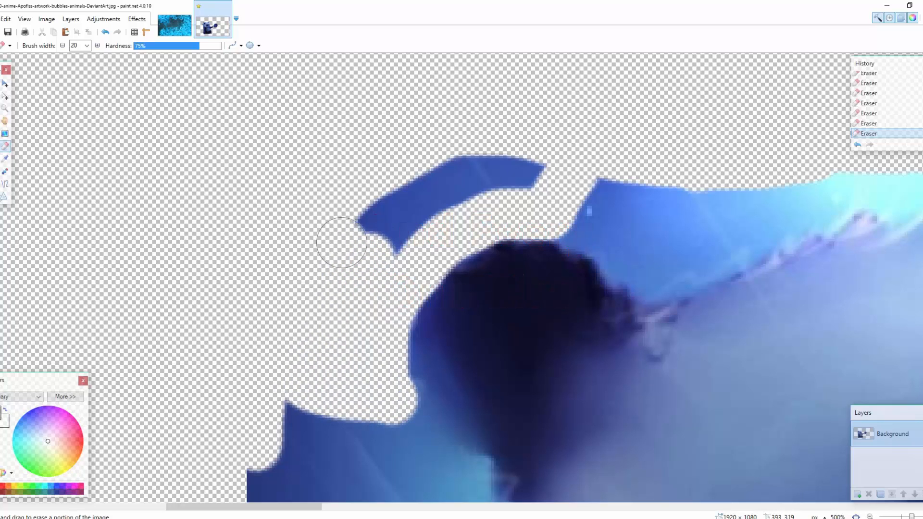
{"action": "left_click_drag", "start_coordinate": [341, 242], "coordinate": [352, 270]}
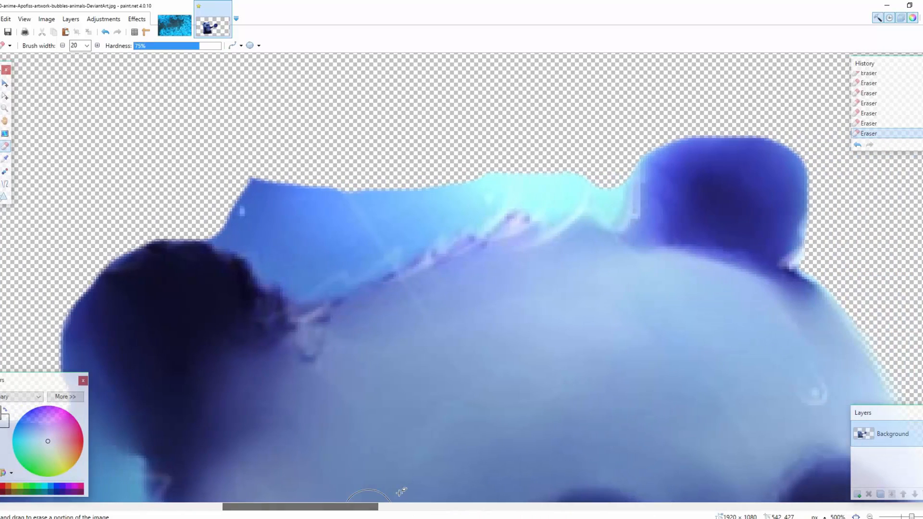
{"action": "mouse_move", "coordinate": [571, 196]}
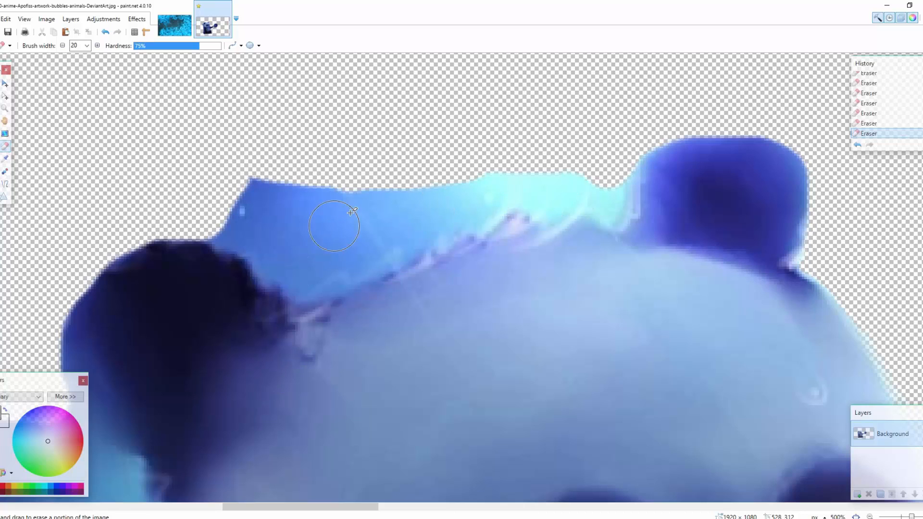
Erase the cyan strip along the head's top edge from the right ear to the left ear
{"action": "left_click_drag", "start_coordinate": [334, 227], "coordinate": [602, 194]}
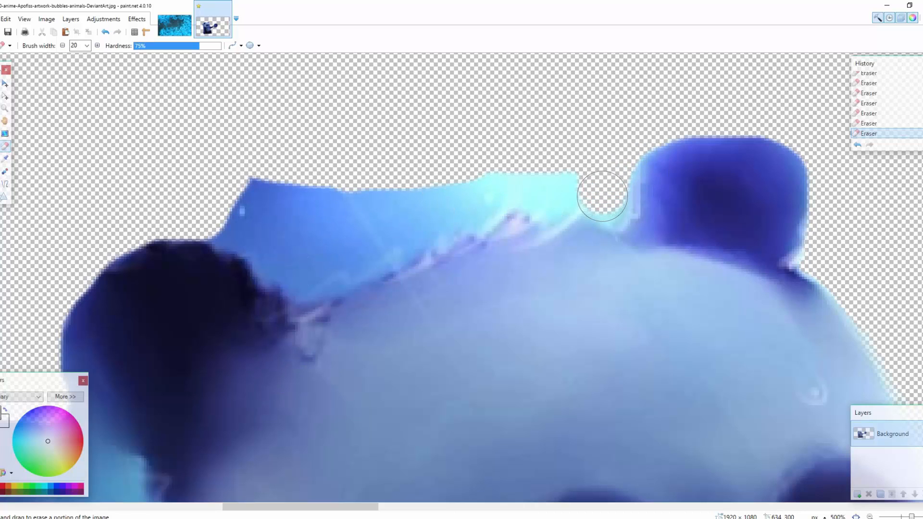
{"action": "left_click_drag", "start_coordinate": [603, 194], "coordinate": [536, 194]}
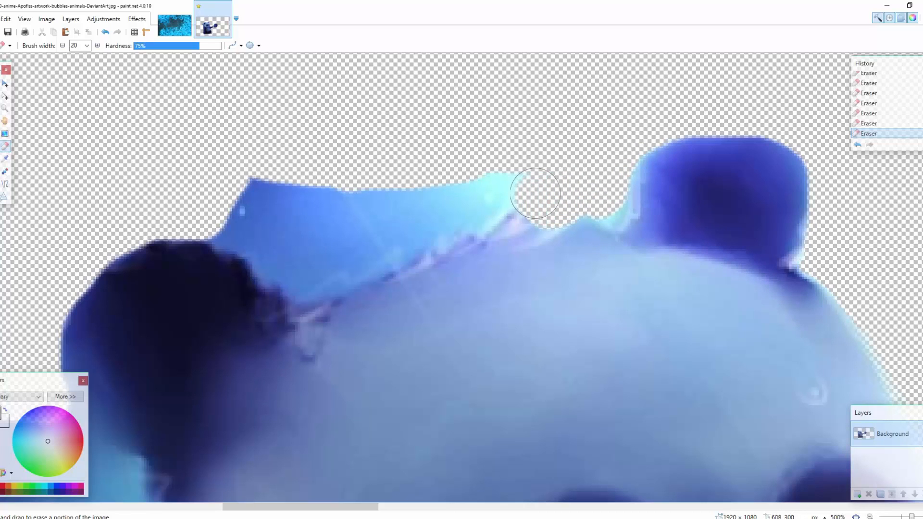
{"action": "left_click_drag", "start_coordinate": [535, 194], "coordinate": [438, 221]}
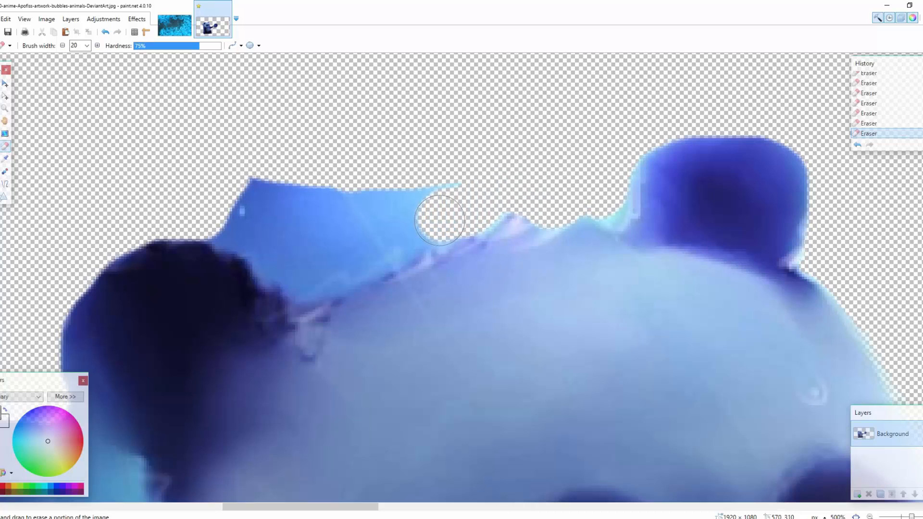
{"action": "left_click_drag", "start_coordinate": [438, 220], "coordinate": [438, 188]}
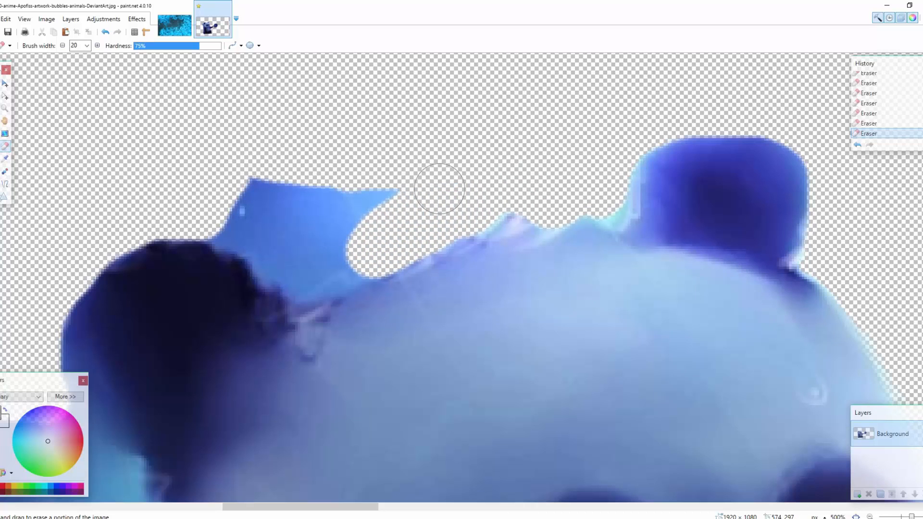
{"action": "left_click_drag", "start_coordinate": [438, 189], "coordinate": [309, 245]}
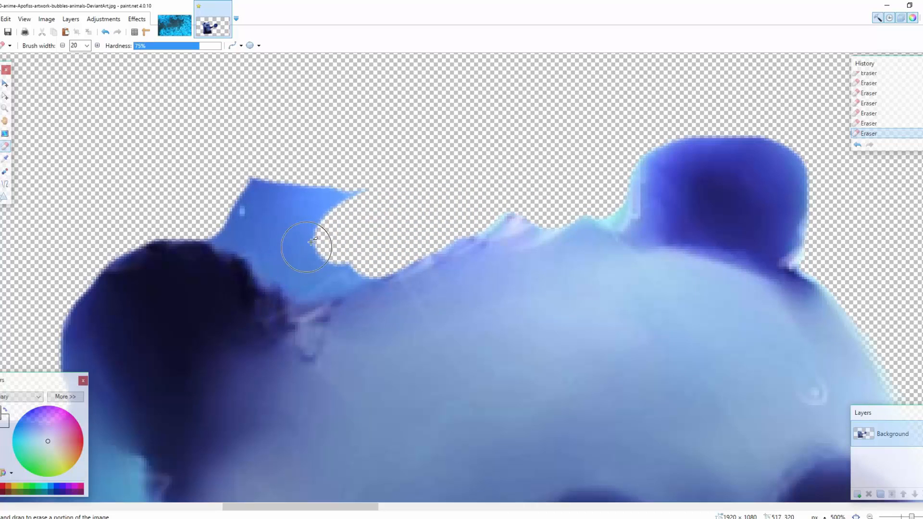
{"action": "left_click_drag", "start_coordinate": [306, 244], "coordinate": [291, 191]}
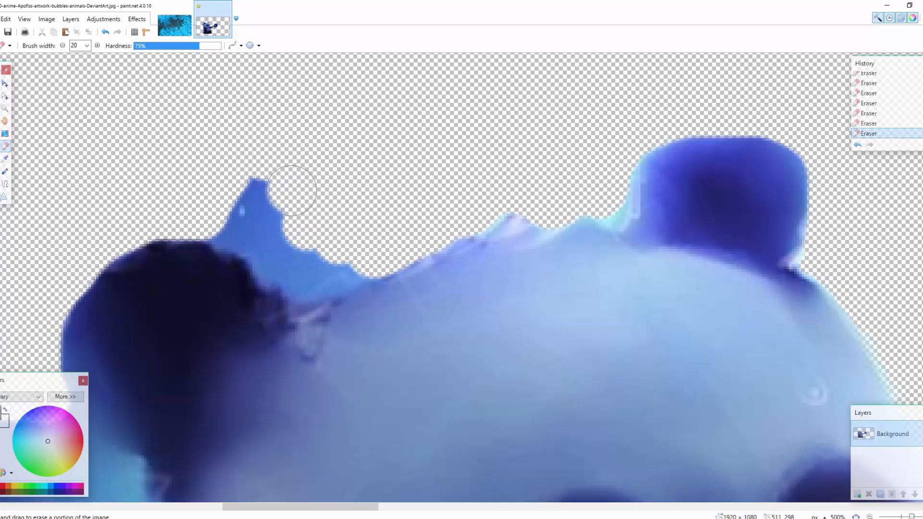
{"action": "left_click_drag", "start_coordinate": [289, 188], "coordinate": [226, 226]}
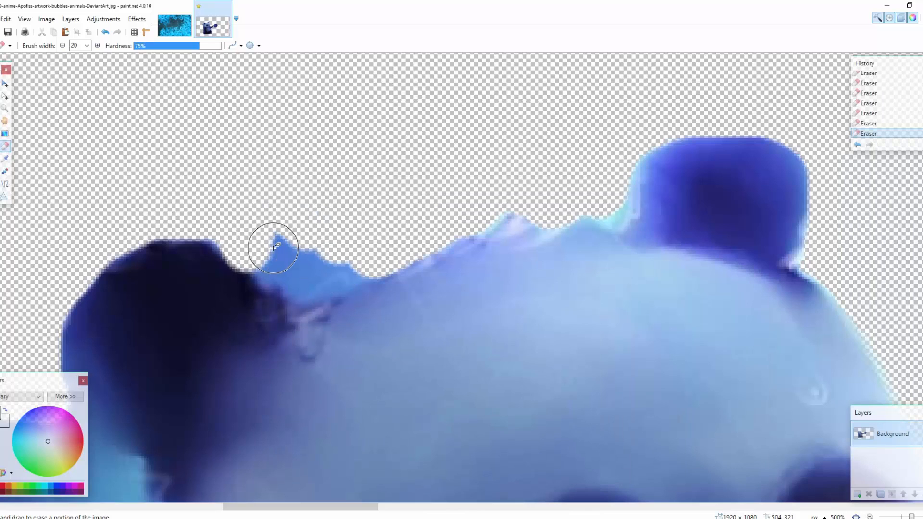
Clean leftover points and background next to both ears to smooth the head outline
{"action": "left_click_drag", "start_coordinate": [273, 247], "coordinate": [243, 219]}
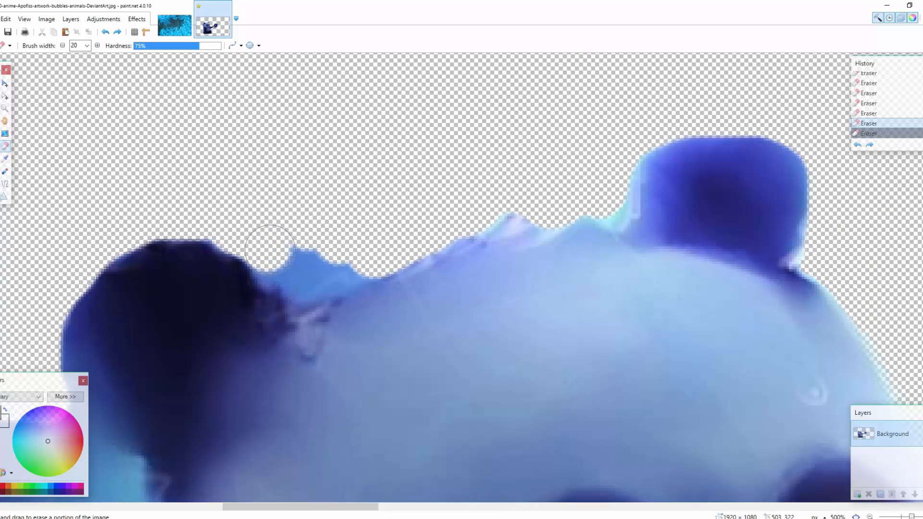
{"action": "left_click_drag", "start_coordinate": [270, 250], "coordinate": [365, 262]}
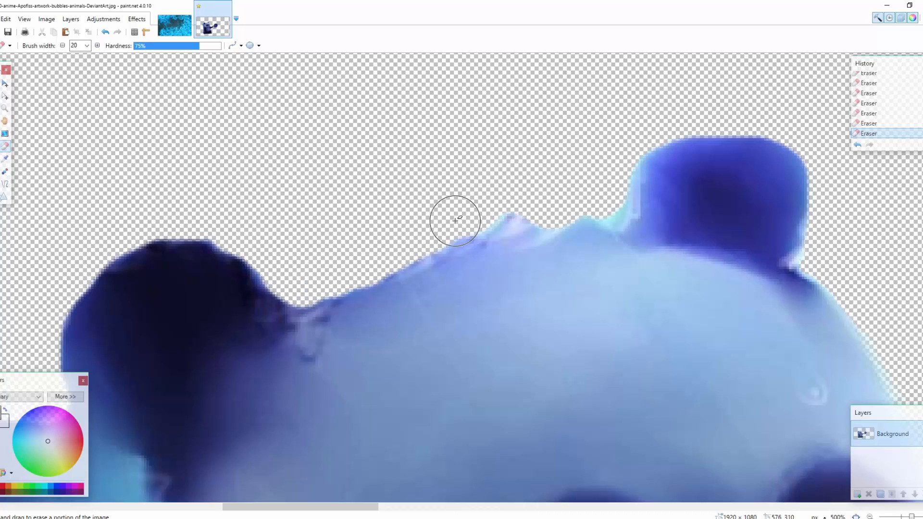
{"action": "left_click_drag", "start_coordinate": [456, 221], "coordinate": [556, 207]}
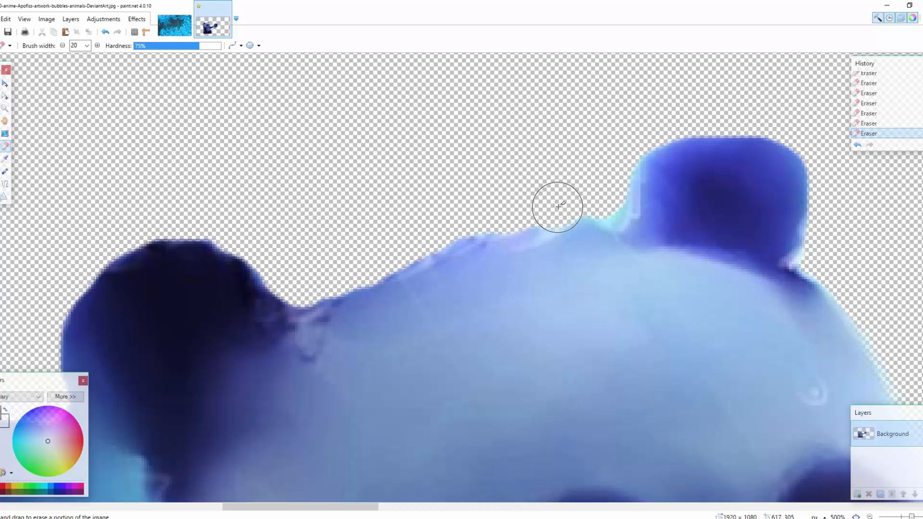
{"action": "left_click_drag", "start_coordinate": [558, 206], "coordinate": [609, 197]}
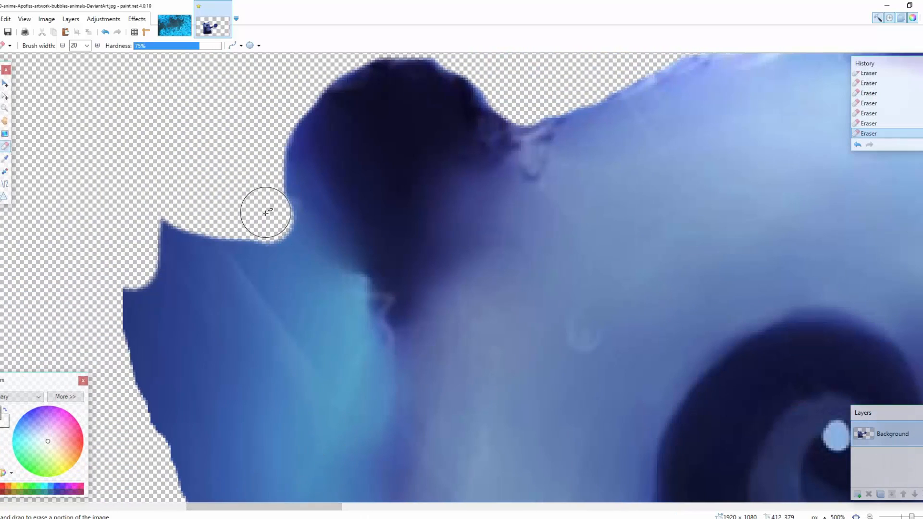
{"action": "left_click_drag", "start_coordinate": [266, 212], "coordinate": [348, 310]}
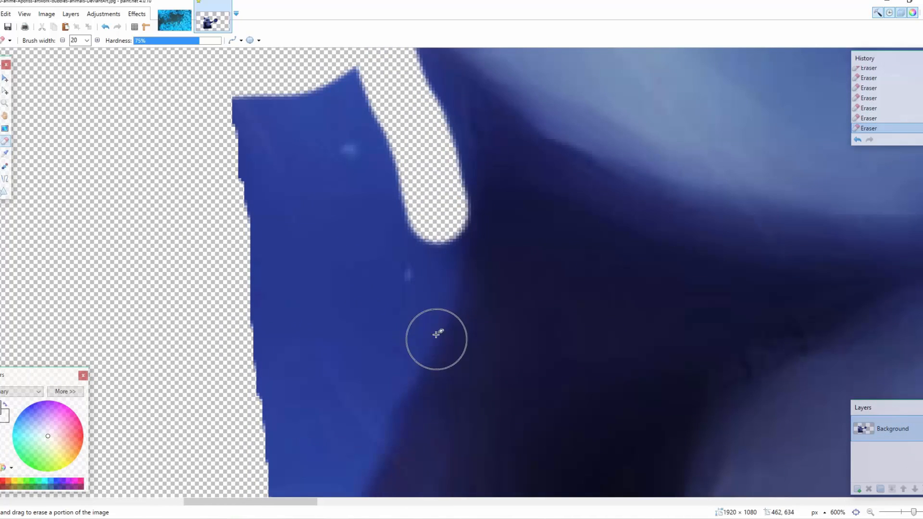
Erase the blue protrusion along the character's left edge down to its last thin sliver
{"action": "left_click_drag", "start_coordinate": [436, 336], "coordinate": [412, 330]}
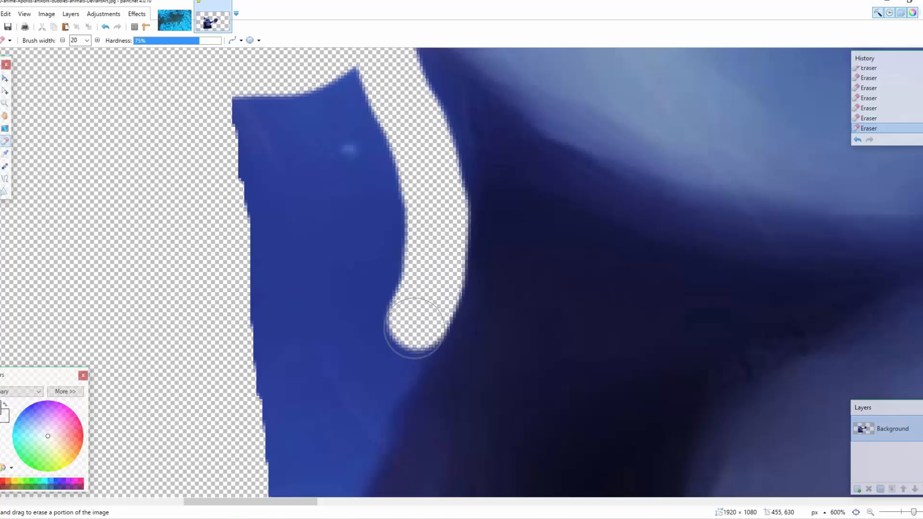
{"action": "left_click_drag", "start_coordinate": [412, 330], "coordinate": [324, 353]}
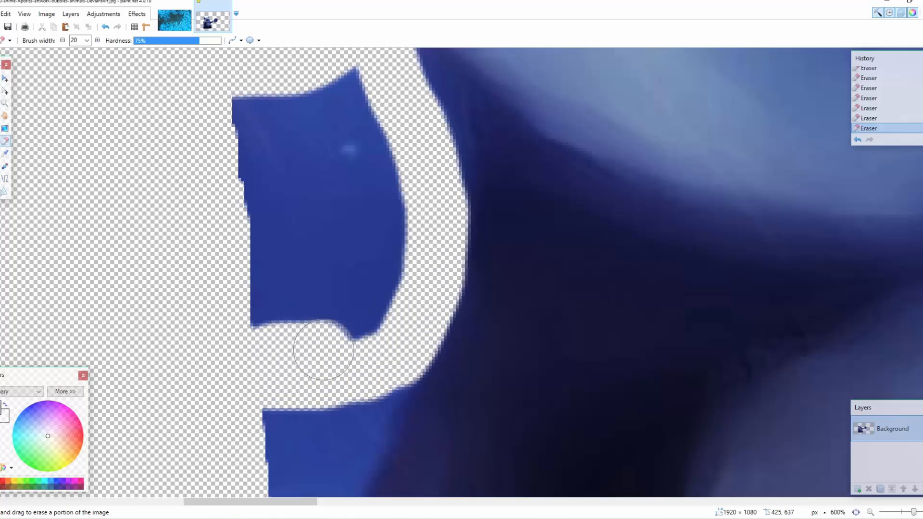
{"action": "left_click_drag", "start_coordinate": [324, 347], "coordinate": [306, 98]}
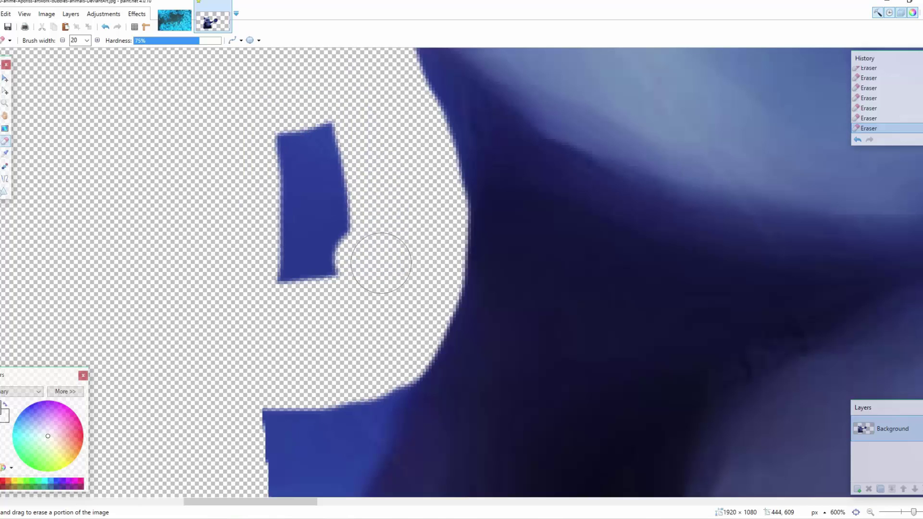
{"action": "left_click_drag", "start_coordinate": [380, 263], "coordinate": [273, 156]}
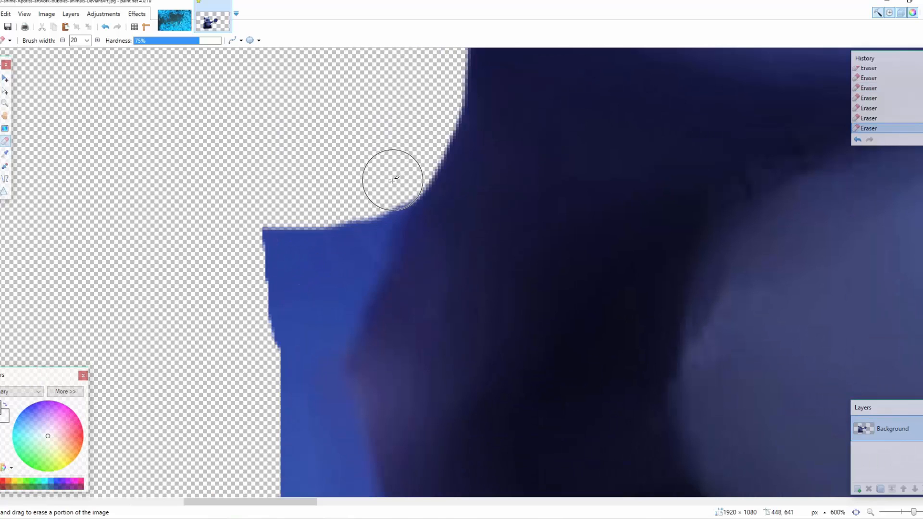
{"action": "left_click_drag", "start_coordinate": [393, 180], "coordinate": [372, 237]}
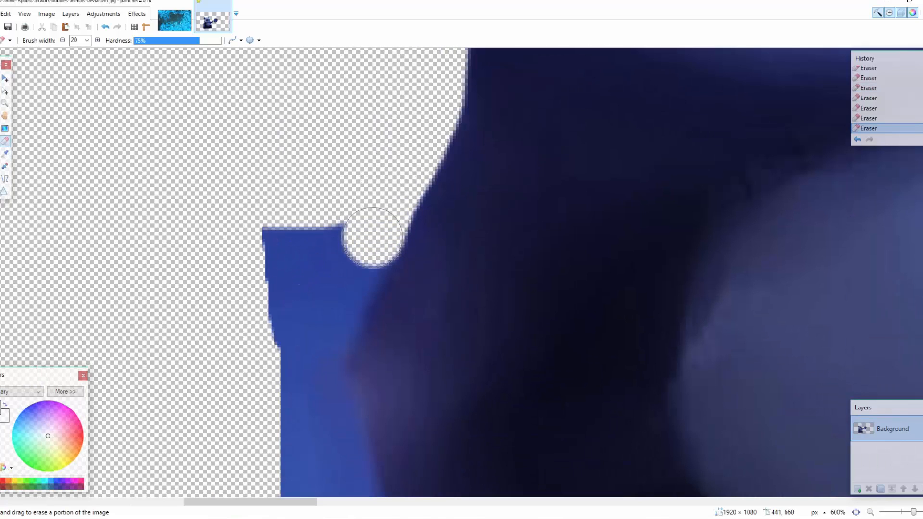
{"action": "left_click_drag", "start_coordinate": [370, 235], "coordinate": [309, 259]}
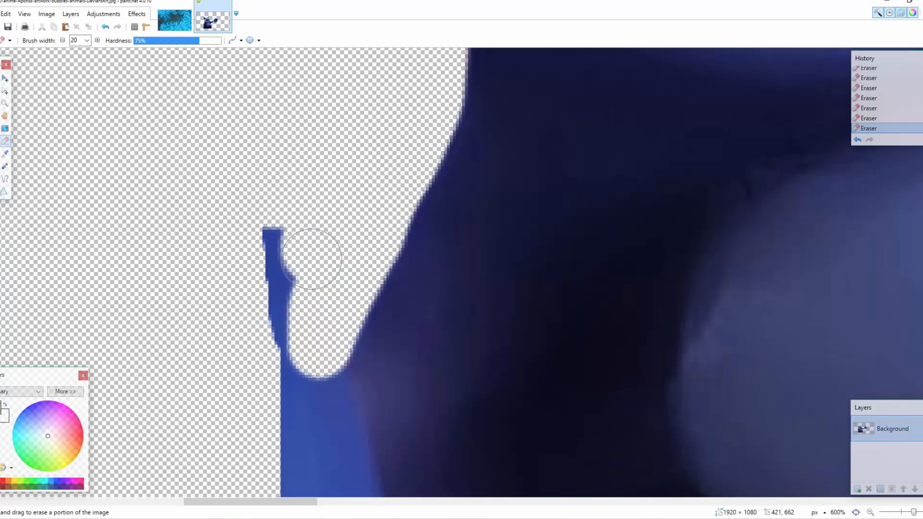
{"action": "left_click_drag", "start_coordinate": [312, 259], "coordinate": [298, 321]}
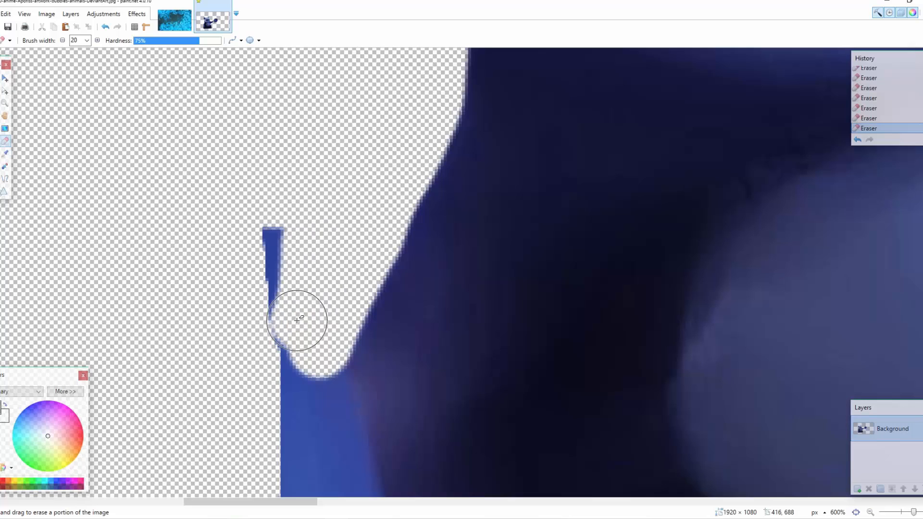
{"action": "left_click_drag", "start_coordinate": [297, 321], "coordinate": [309, 257]}
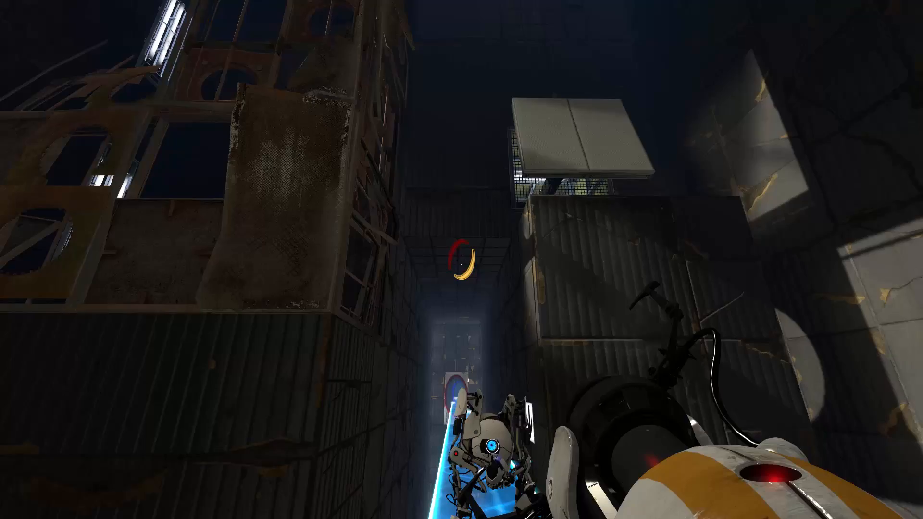
{"action": "mouse_move", "coordinate": [460, 261]}
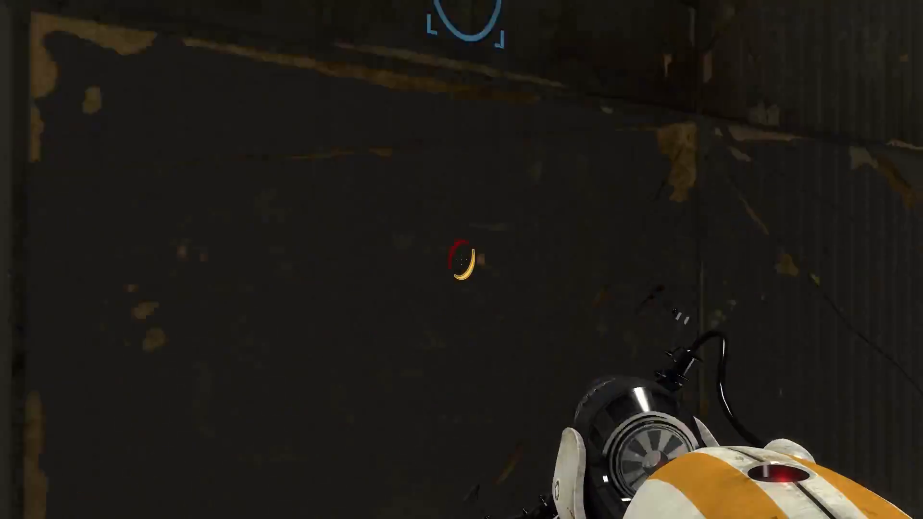
{"action": "mouse_move", "coordinate": [462, 262]}
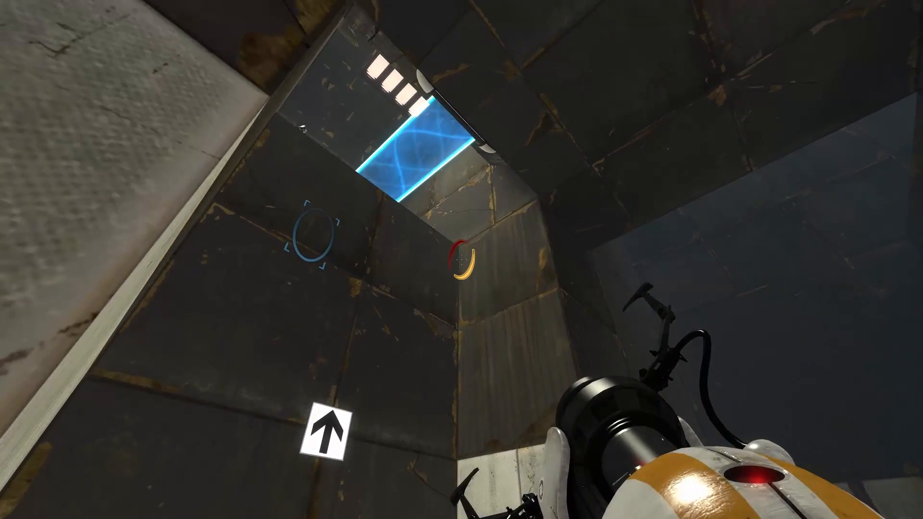
{"action": "mouse_move", "coordinate": [462, 259]}
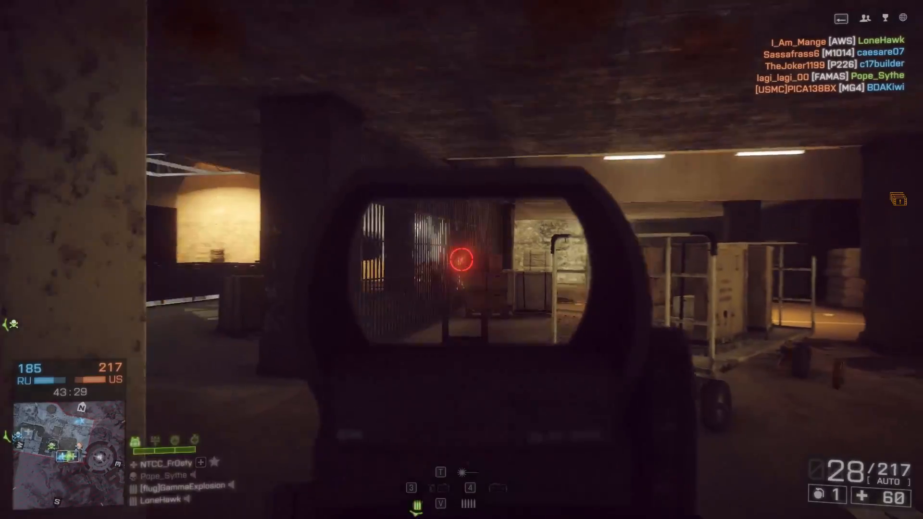
{"action": "left_click", "coordinate": [463, 266]}
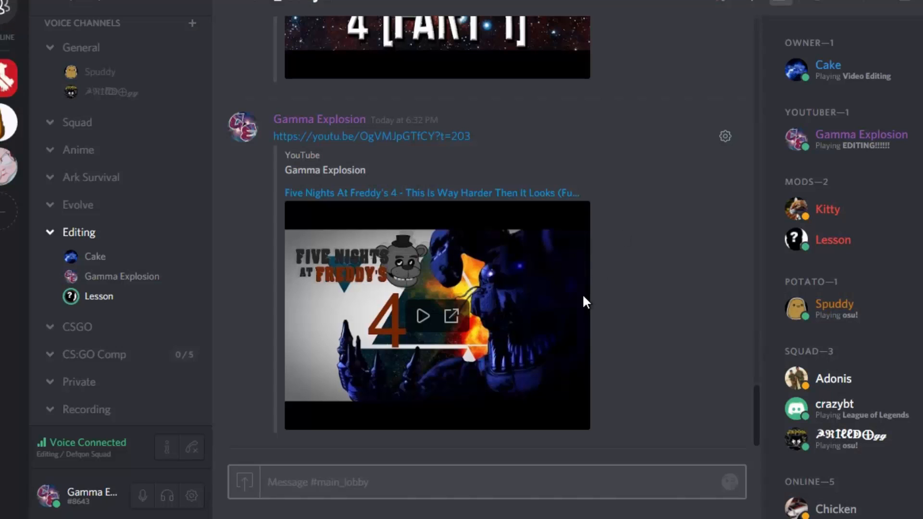
{"action": "mouse_move", "coordinate": [604, 271]}
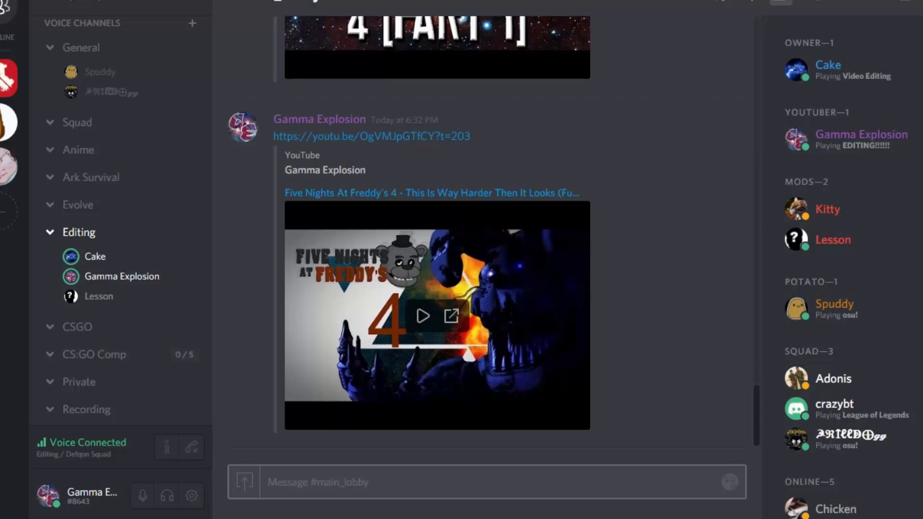
{"action": "mouse_move", "coordinate": [638, 161]}
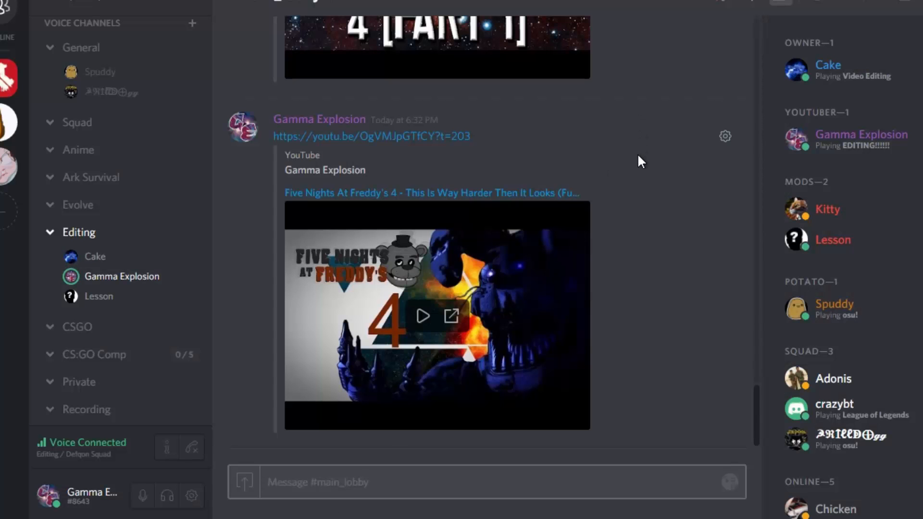
{"action": "mouse_move", "coordinate": [633, 168]}
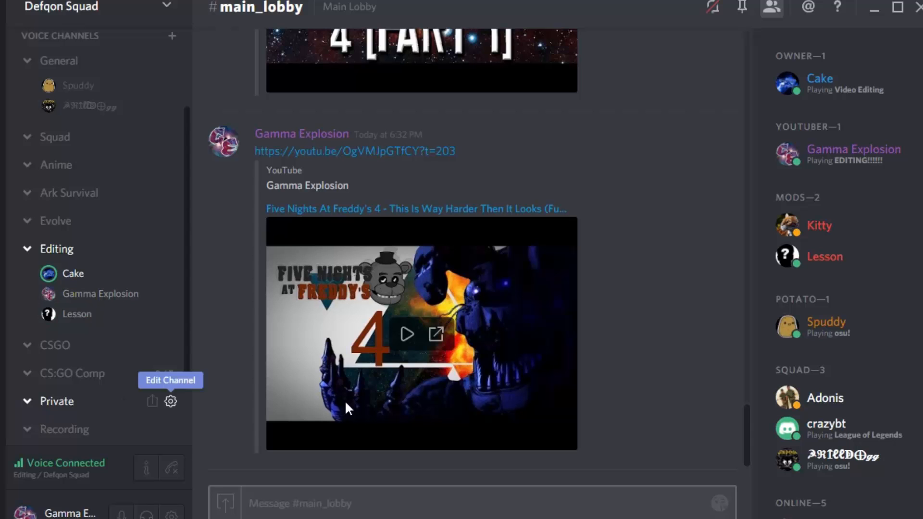
{"action": "mouse_move", "coordinate": [668, 284]}
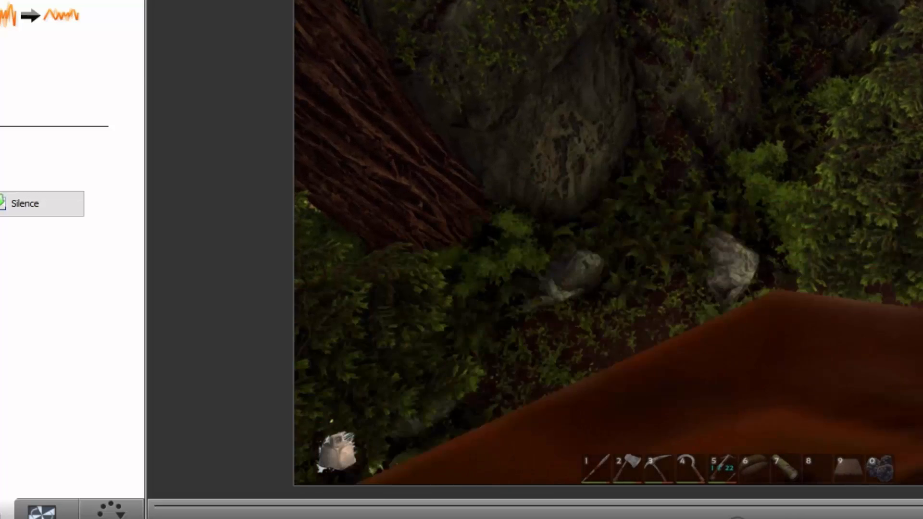
{"action": "key", "text": "i"}
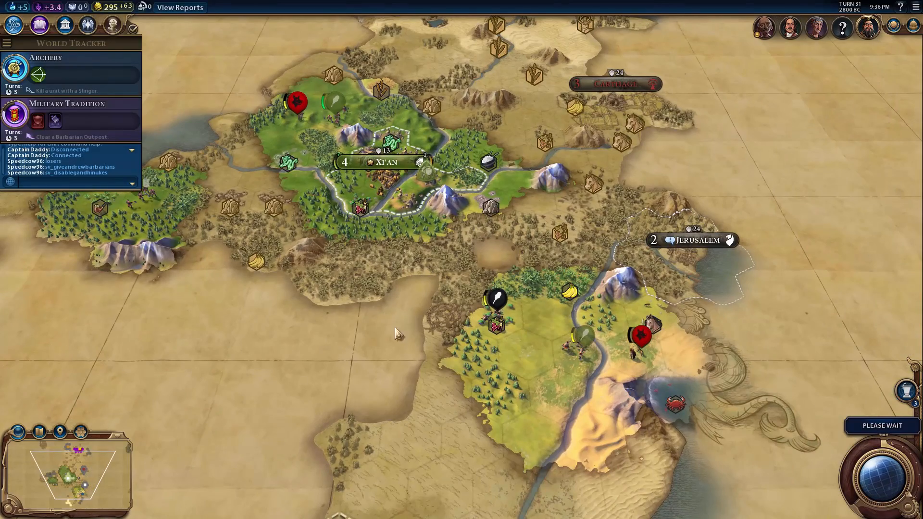
{"action": "mouse_move", "coordinate": [398, 307]}
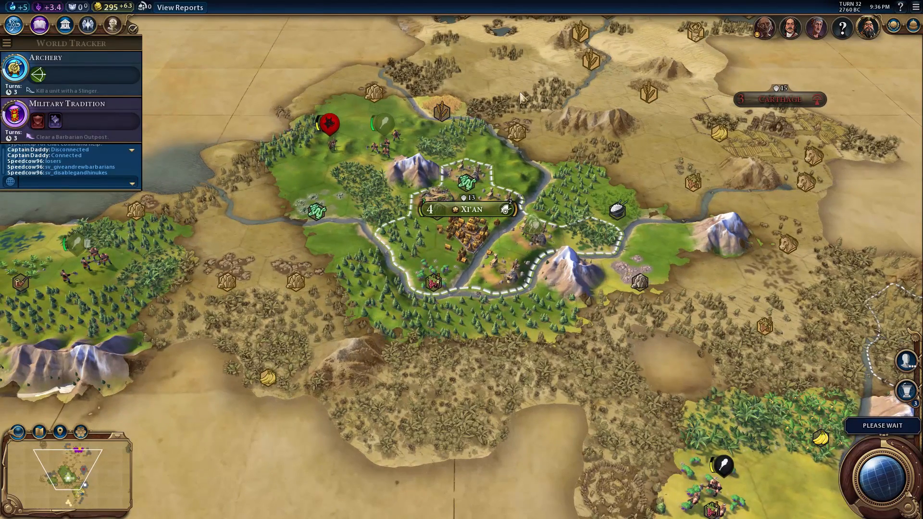
{"action": "mouse_move", "coordinate": [523, 98]}
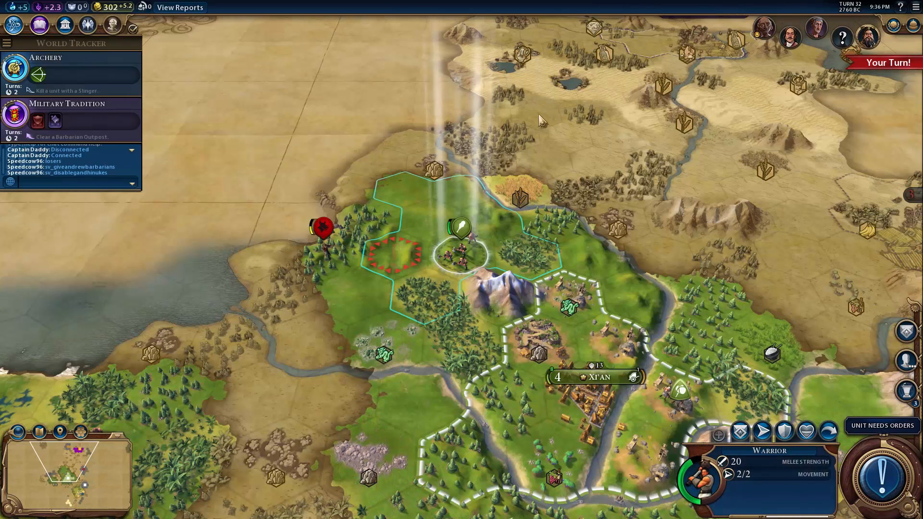
{"action": "mouse_move", "coordinate": [740, 433]}
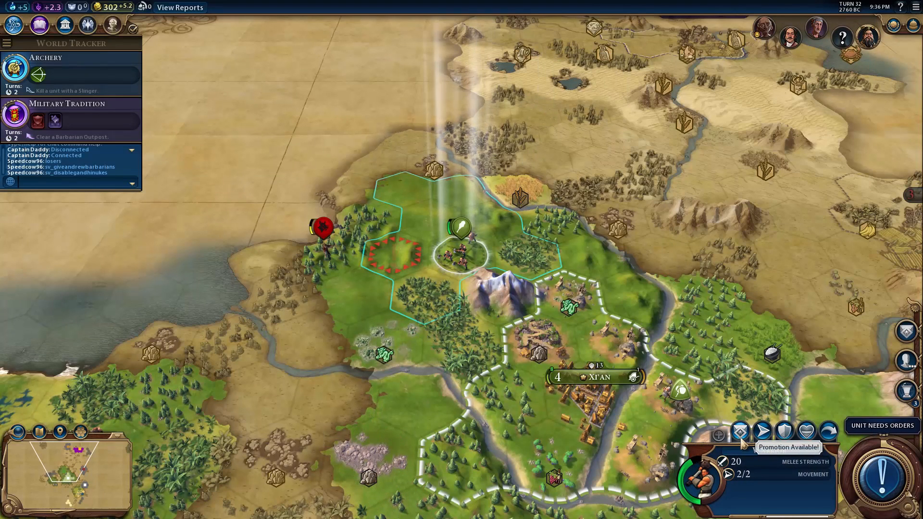
Give the warrior the Battlecry promotion
{"action": "left_click", "coordinate": [739, 437]}
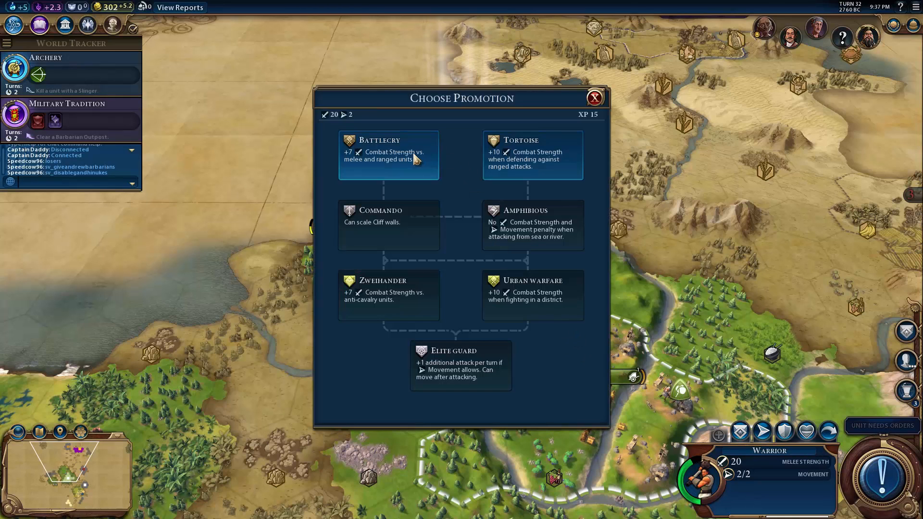
{"action": "left_click", "coordinate": [389, 155]}
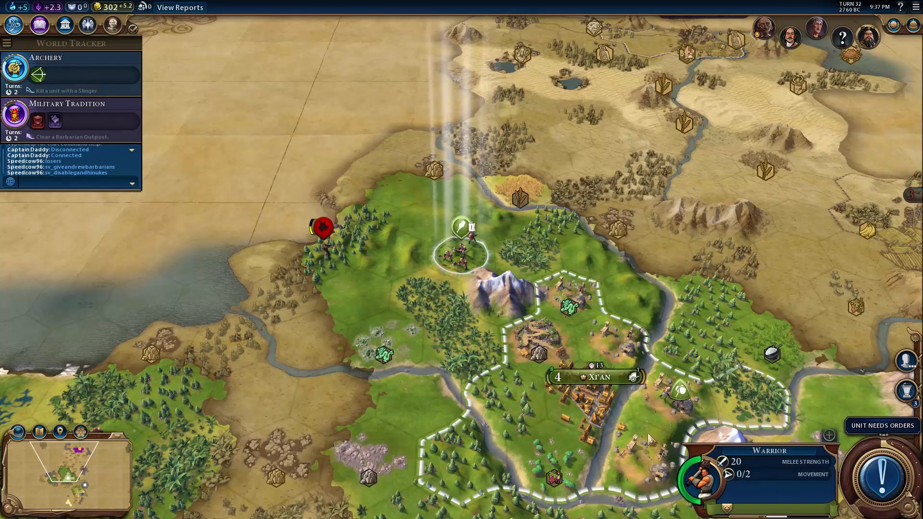